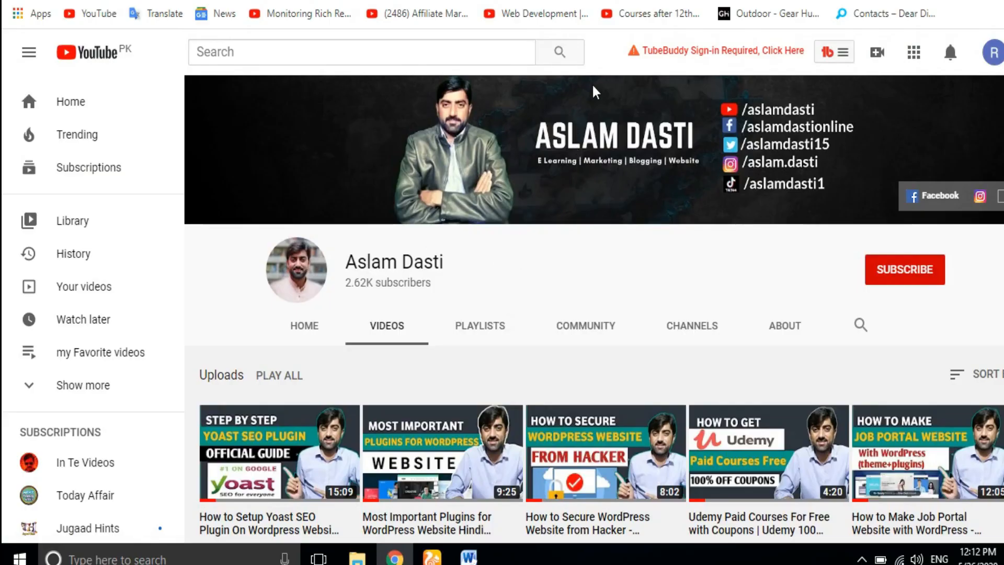
mouse_move(571, 192)
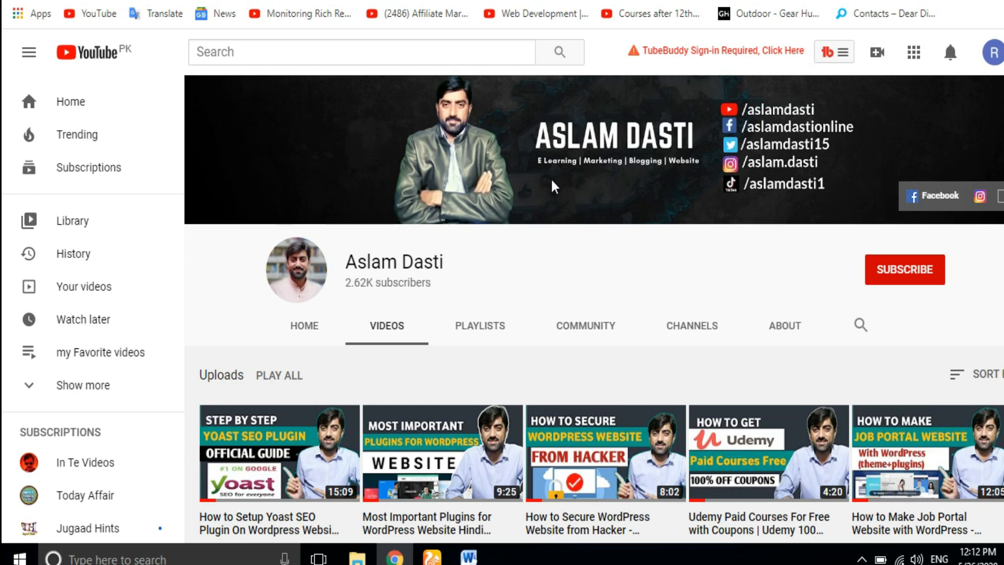
mouse_move(572, 220)
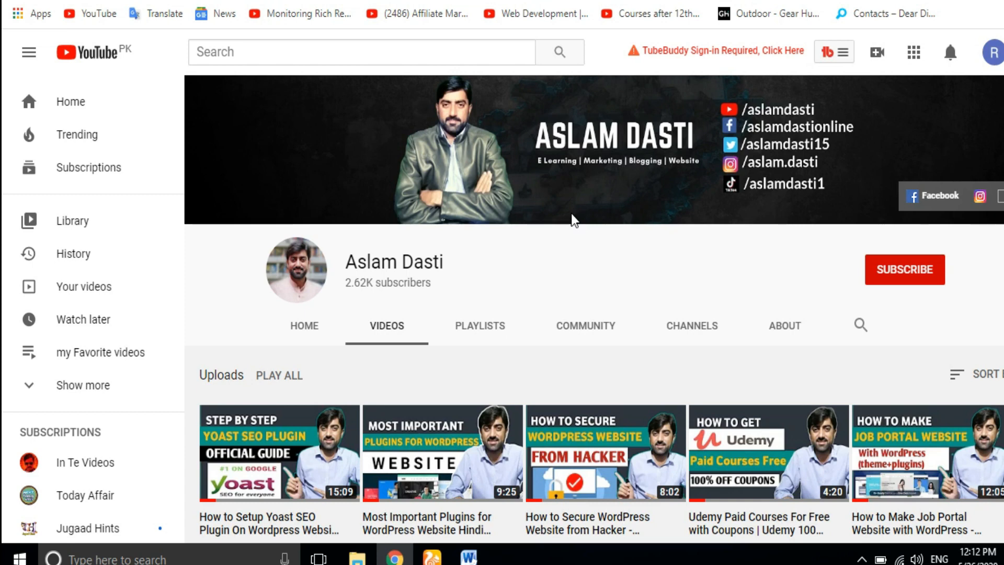
mouse_move(611, 263)
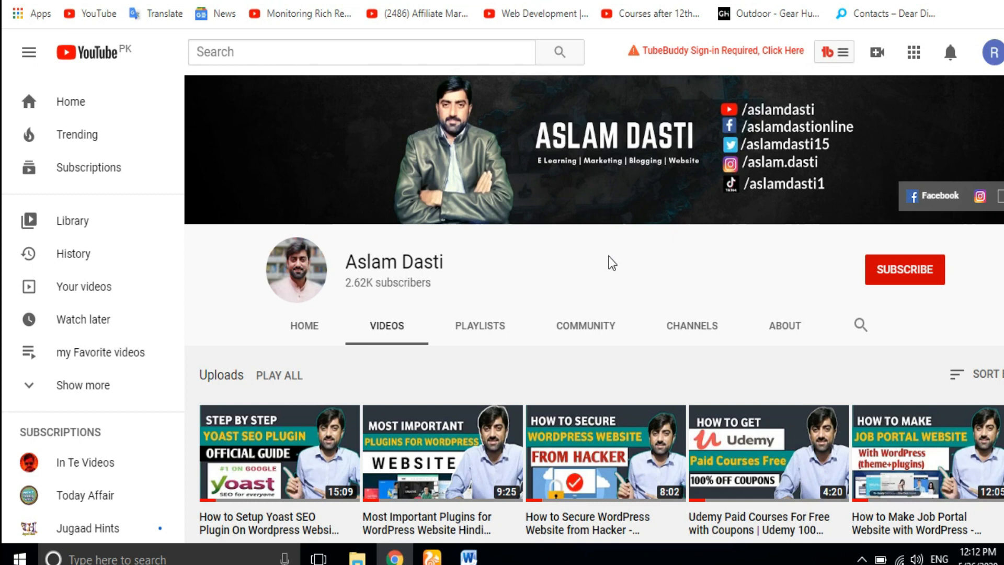
mouse_move(810, 303)
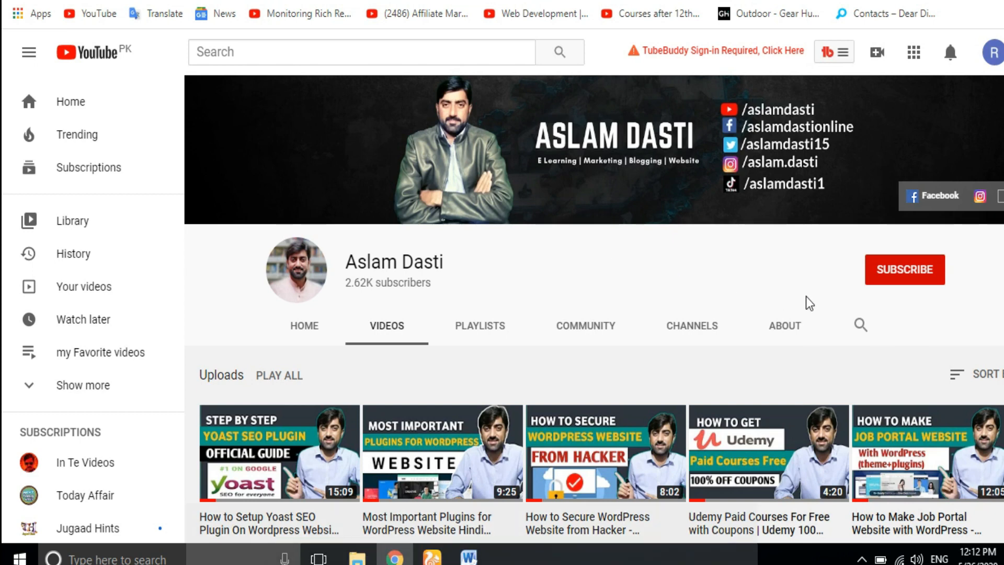
Subscribe to the tutorial YouTube channel and browse its uploads
left_click(903, 269)
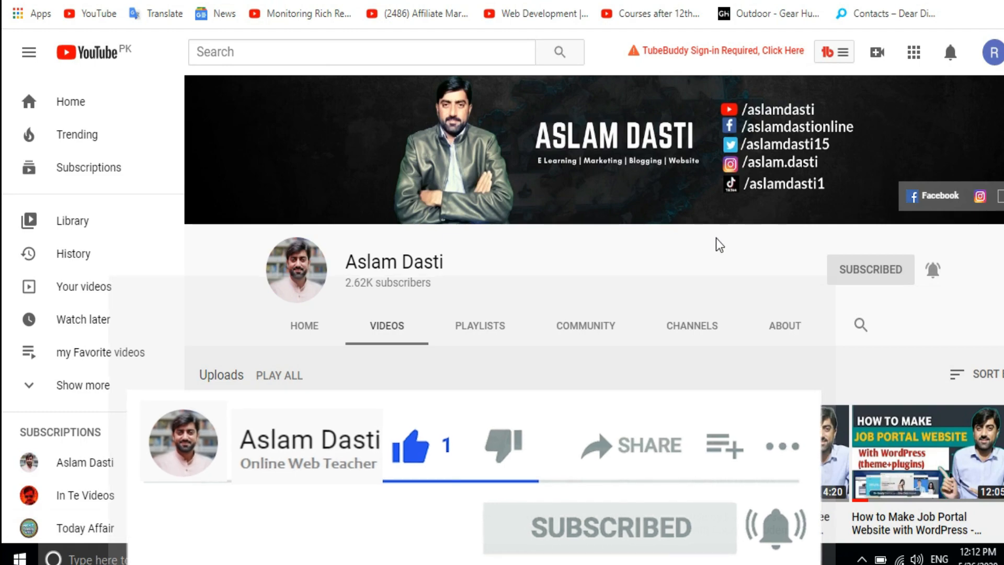
mouse_move(910, 284)
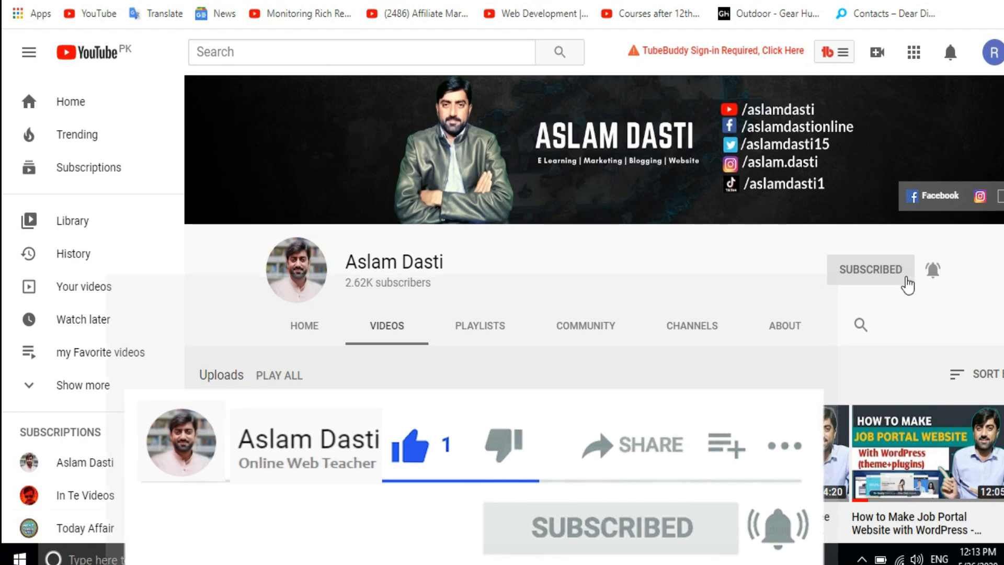
scroll("down", 3)
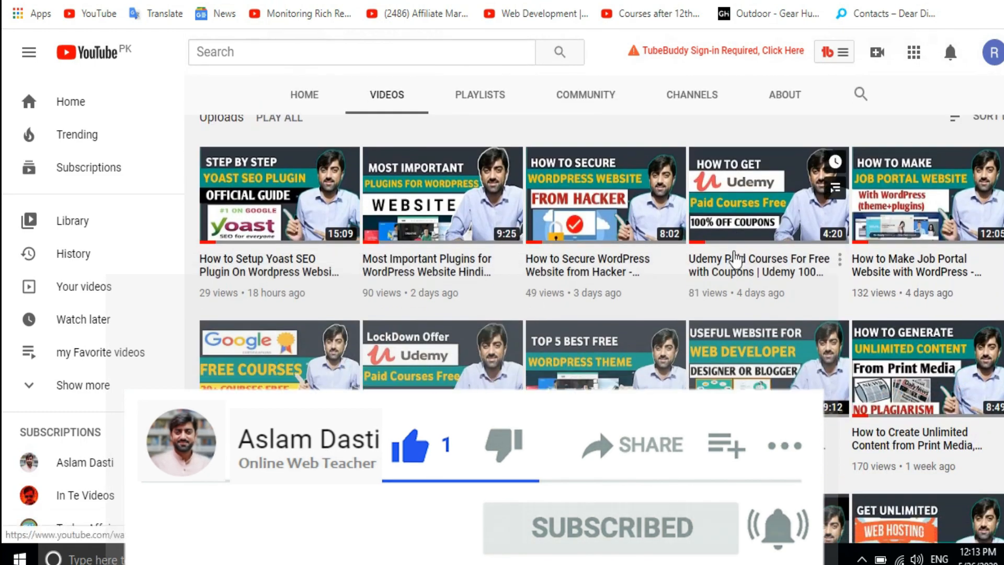
scroll("up", 3)
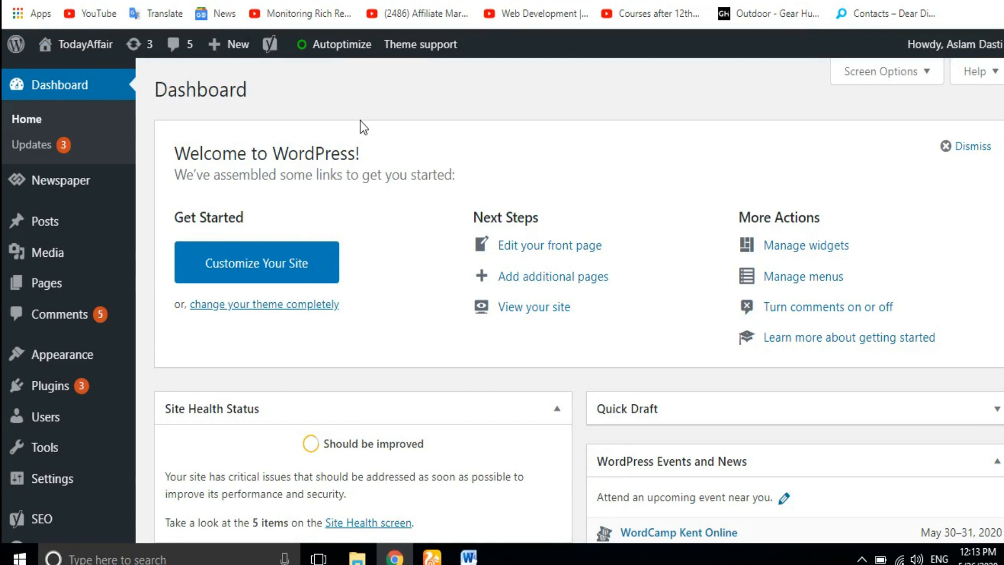
mouse_move(352, 141)
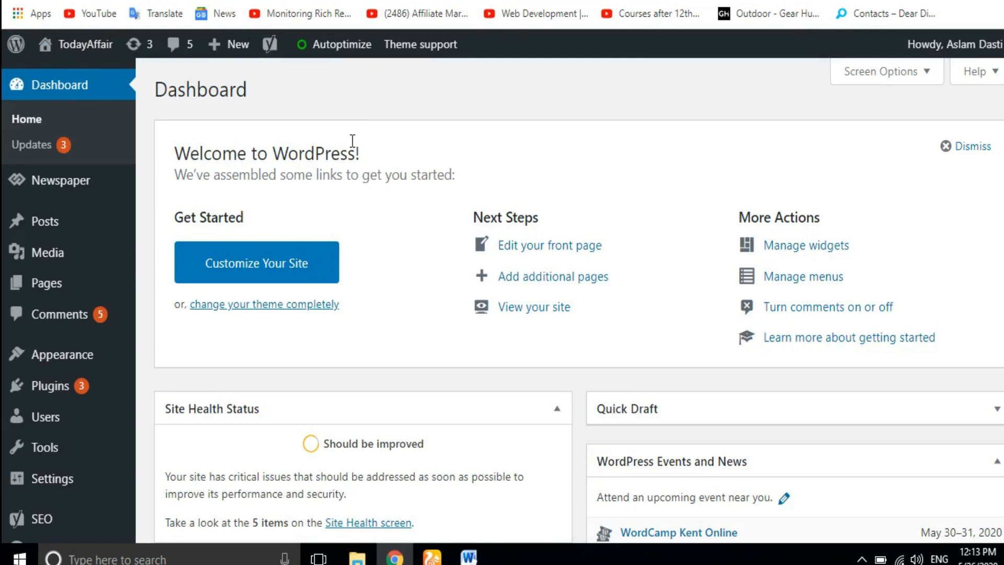
mouse_move(149, 123)
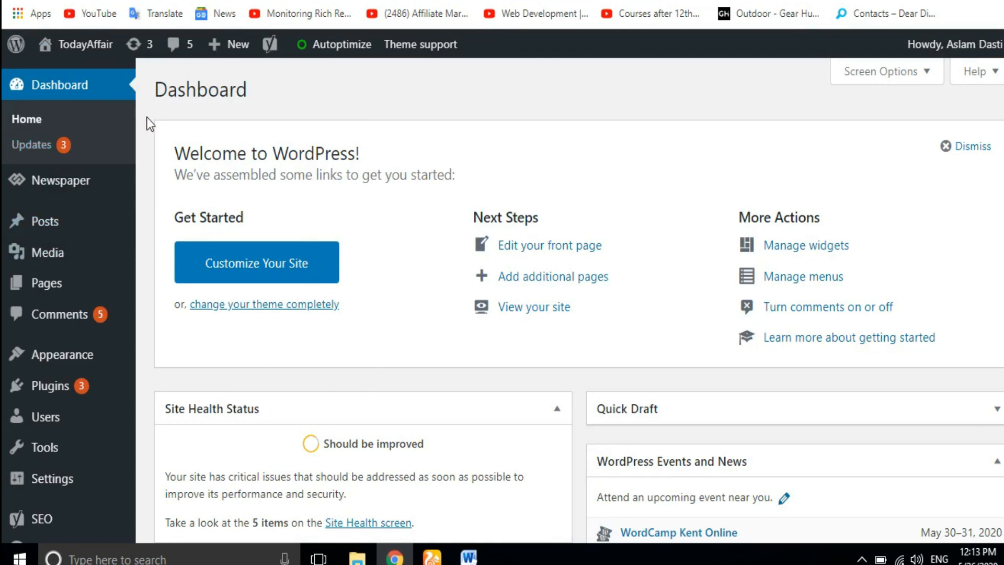
mouse_move(390, 329)
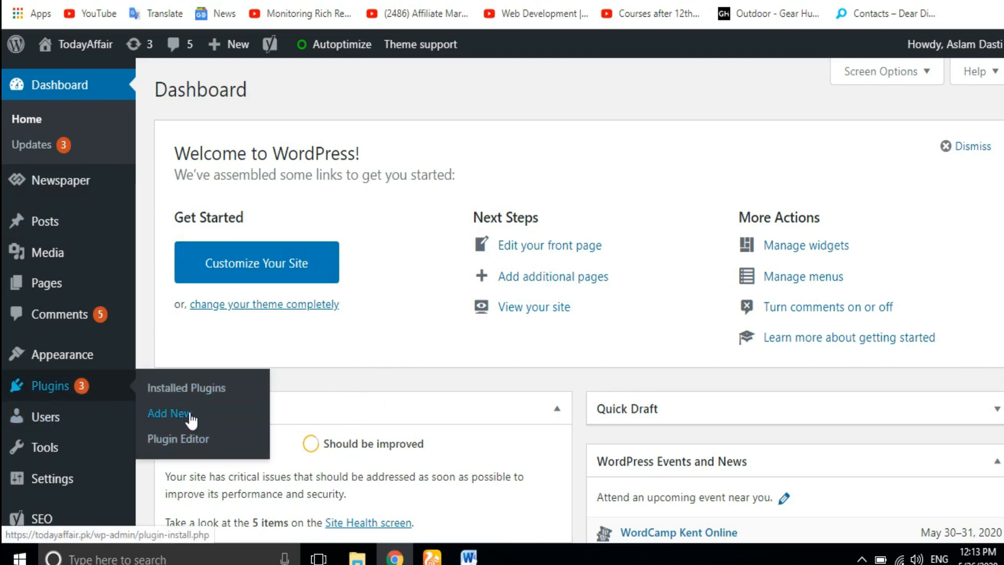
Go to Plugins > Add New from the WordPress admin sidebar
left_click(169, 414)
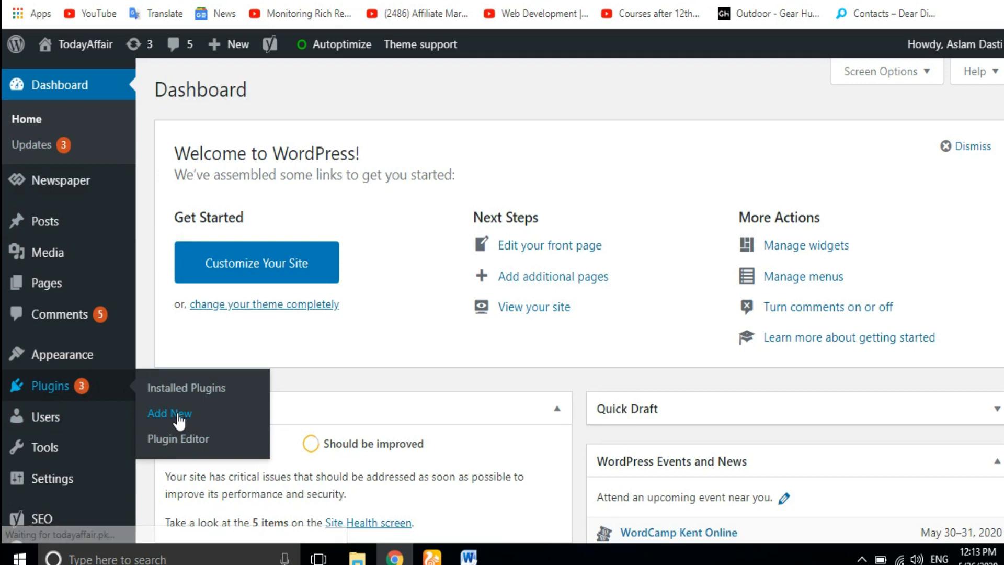
Search the plugin directory for 'site kit by google' and install Site Kit by Google
left_click(169, 413)
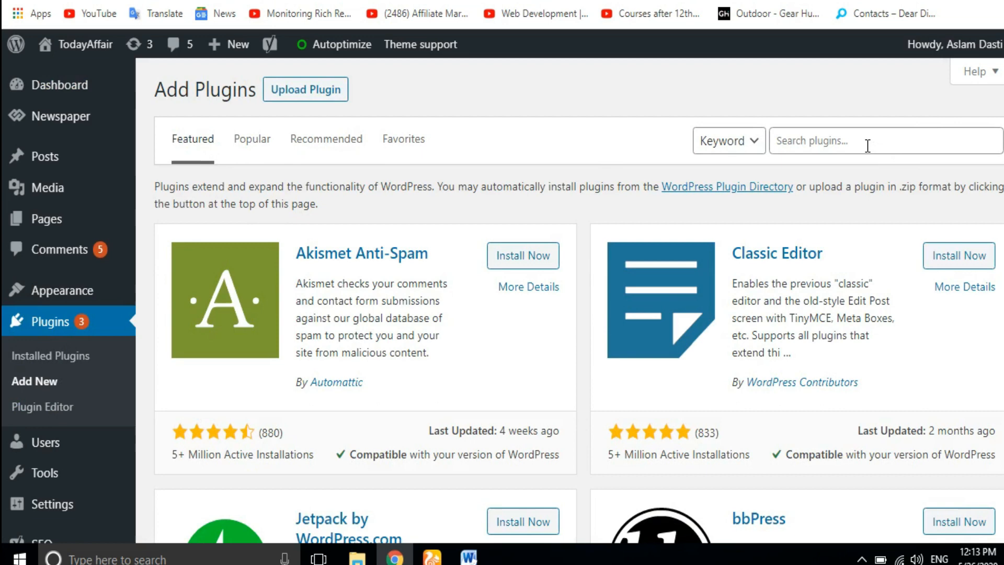
left_click(865, 140)
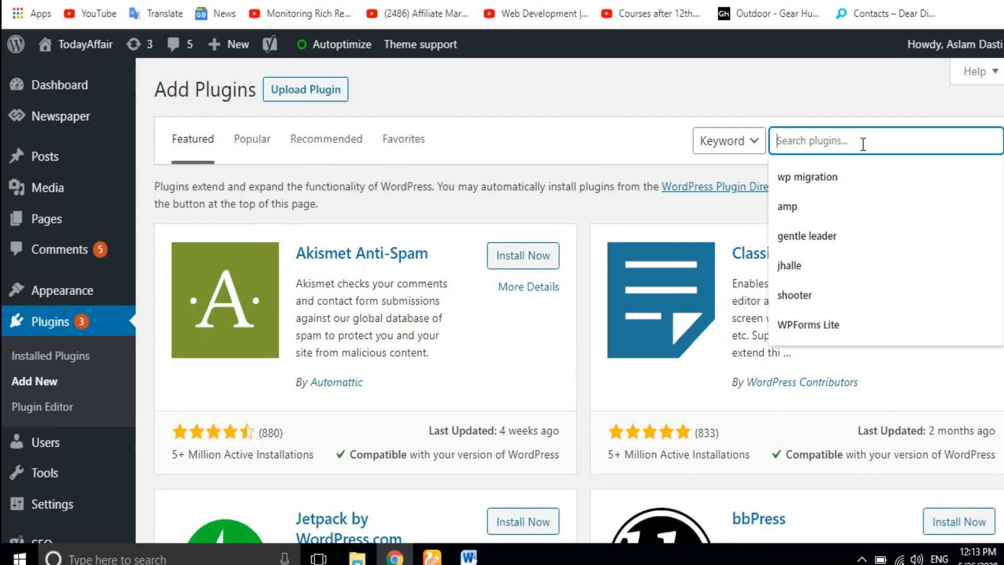
type("site")
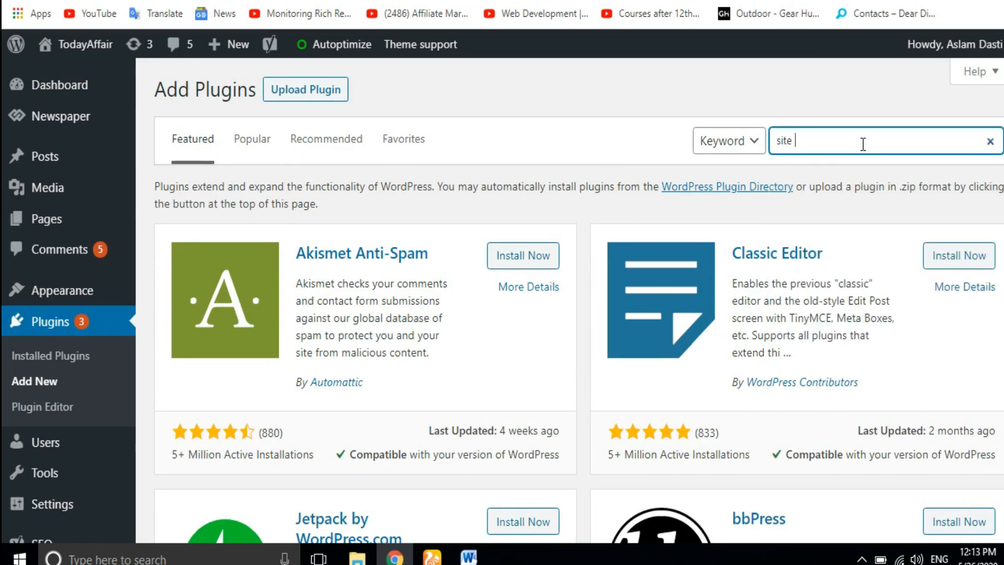
type("kit by")
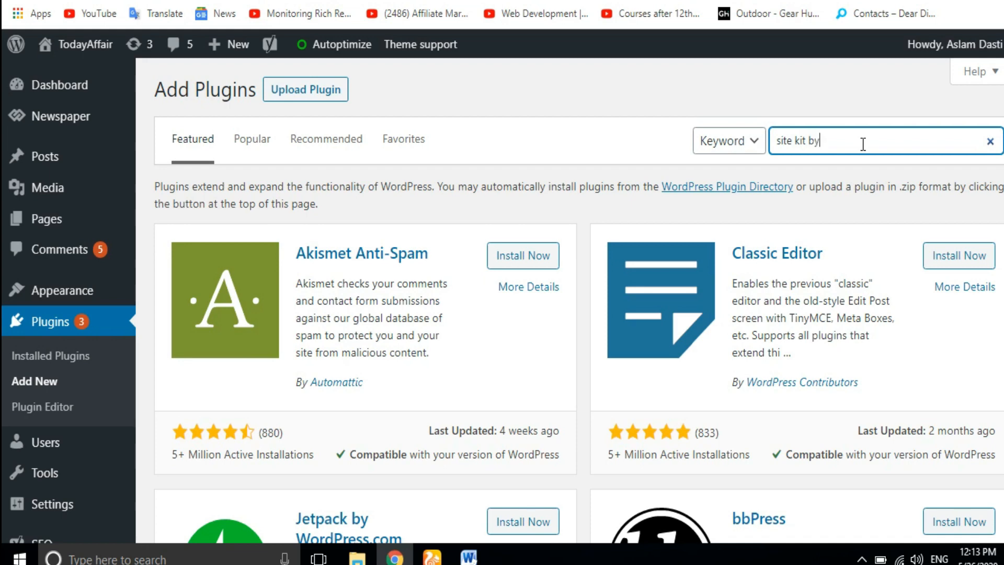
type("google")
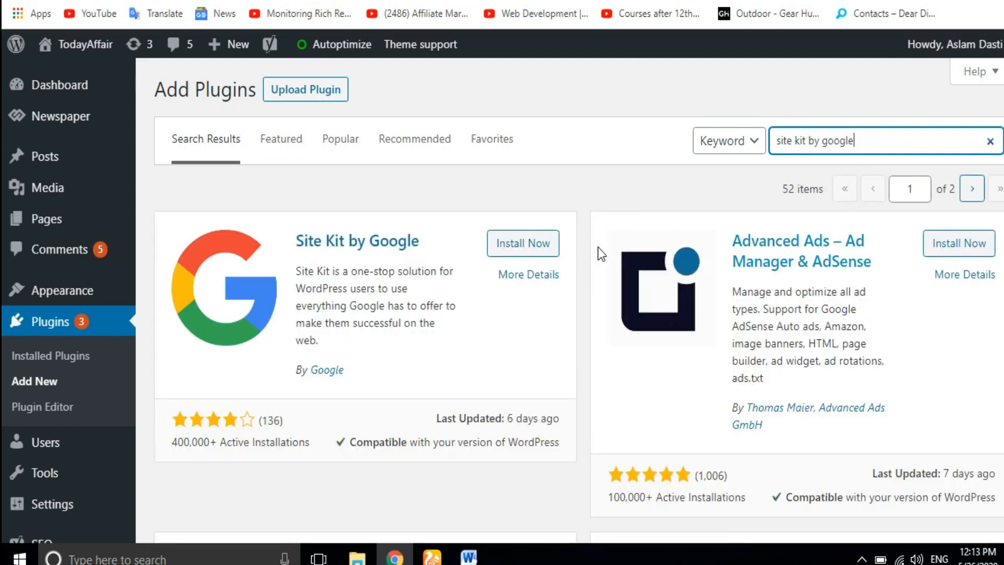
left_click(523, 243)
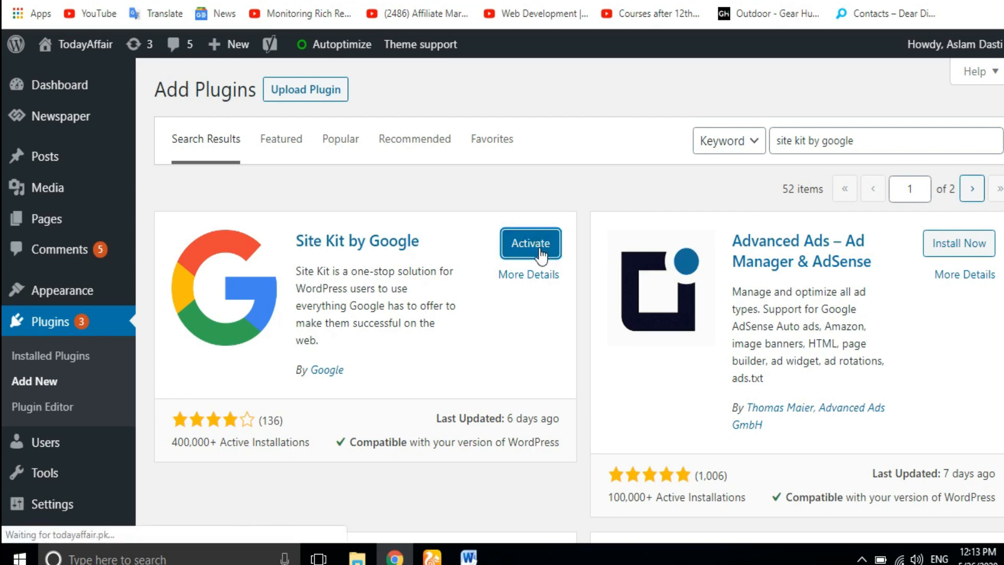
mouse_move(551, 327)
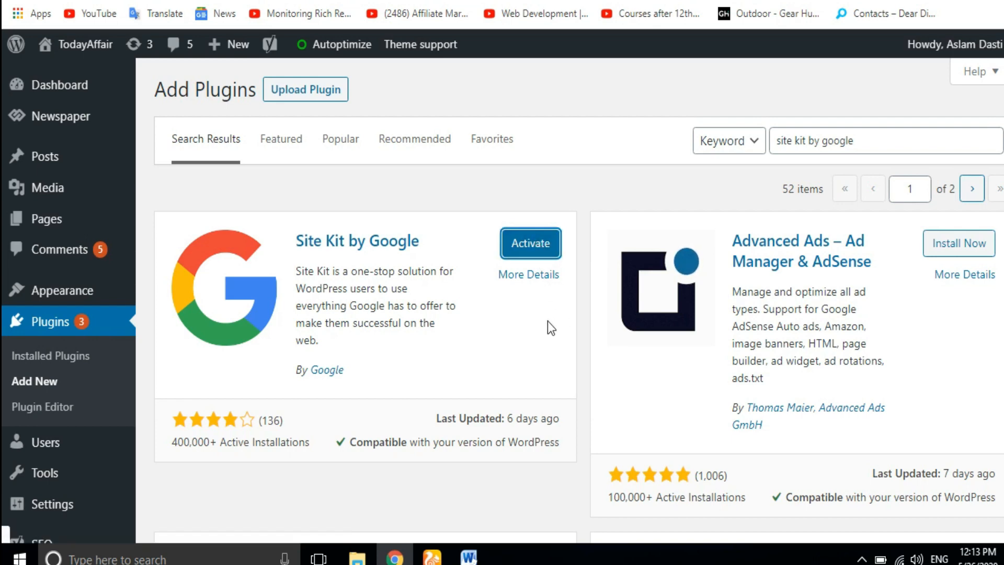
mouse_move(550, 328)
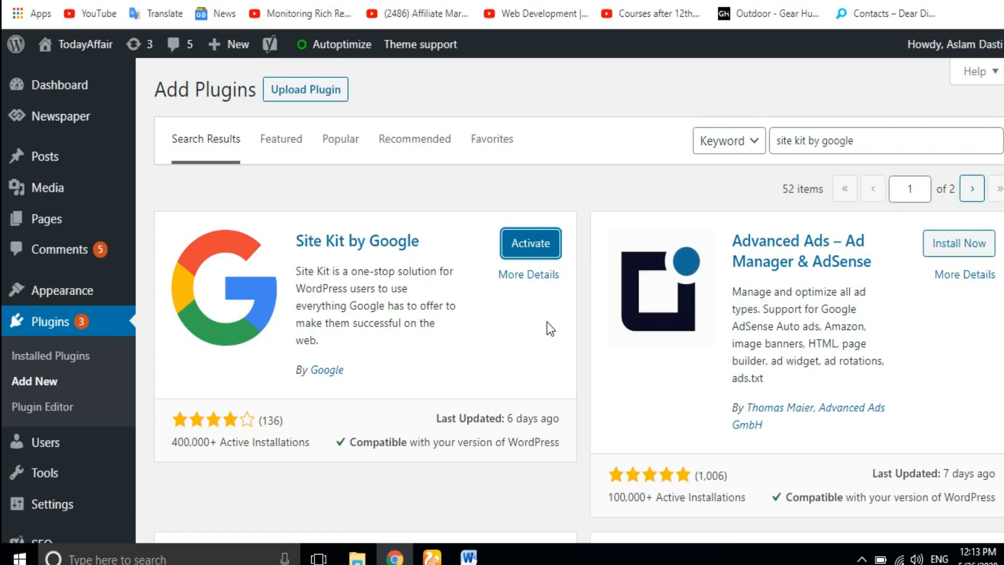
Activate the newly installed Site Kit by Google plugin
left_click(530, 243)
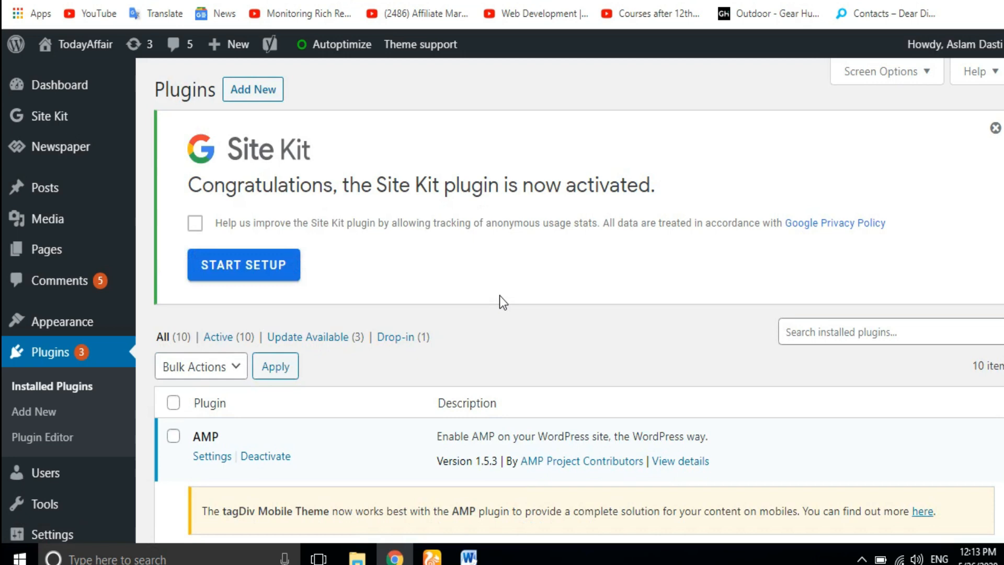
mouse_move(498, 299)
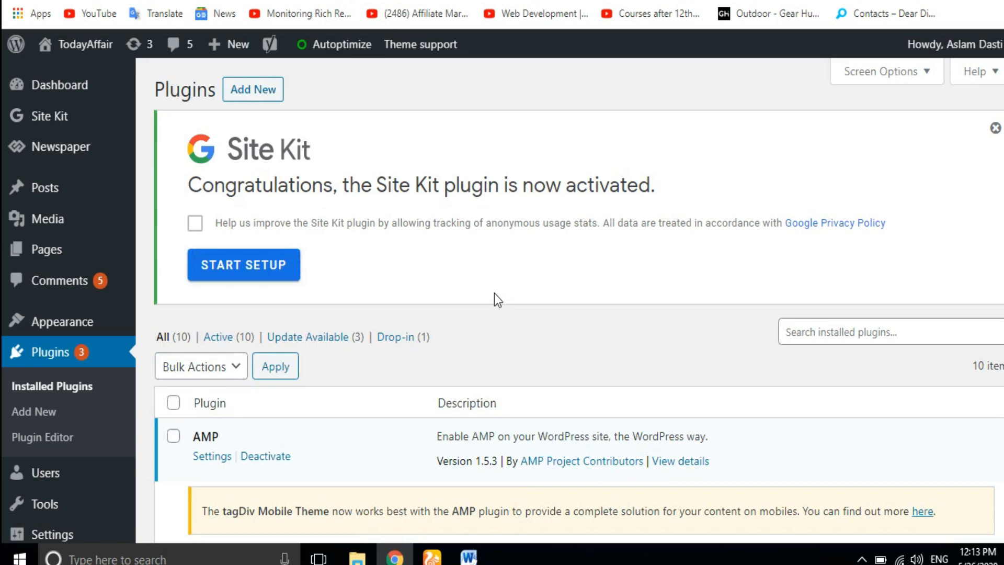
mouse_move(412, 240)
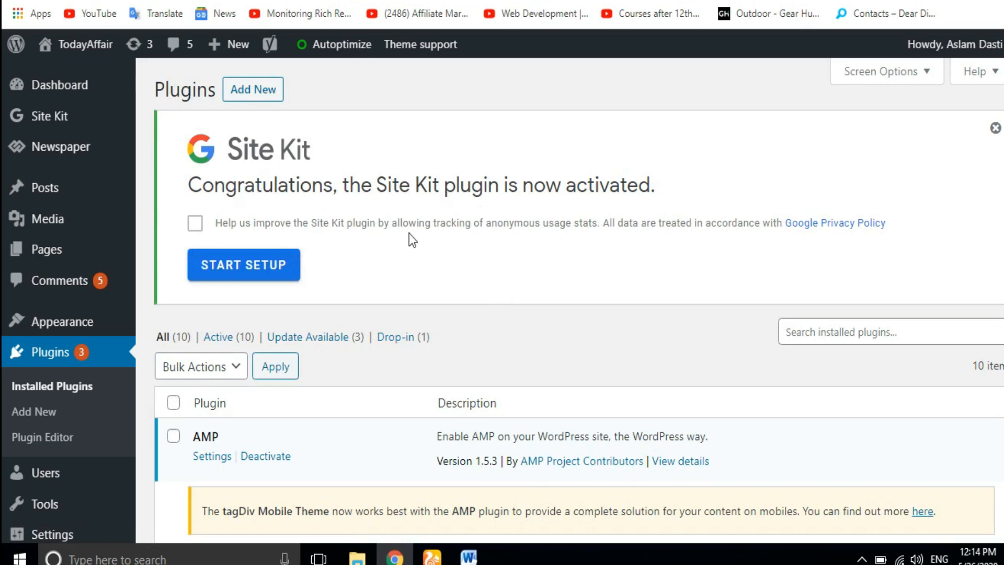
mouse_move(521, 211)
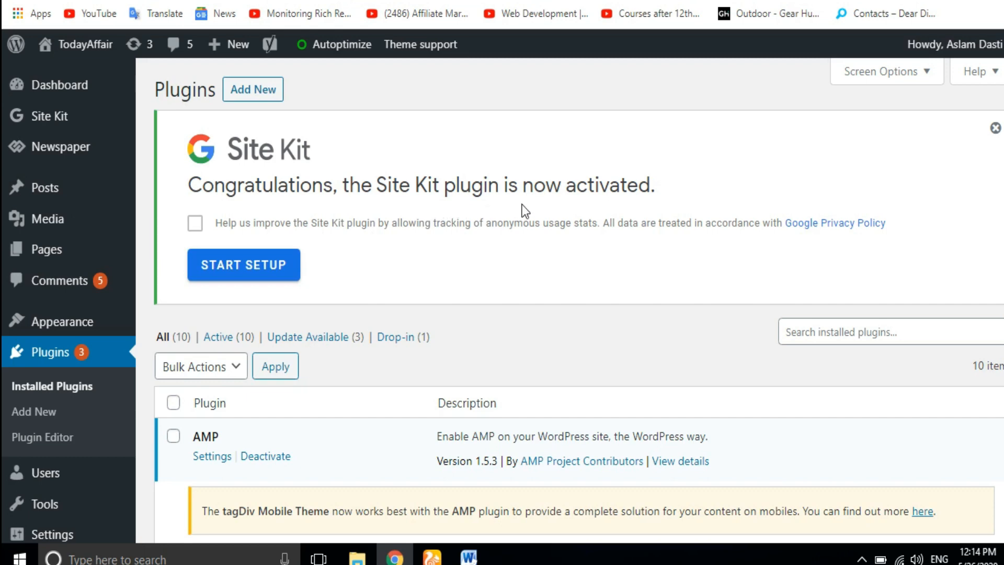
mouse_move(605, 195)
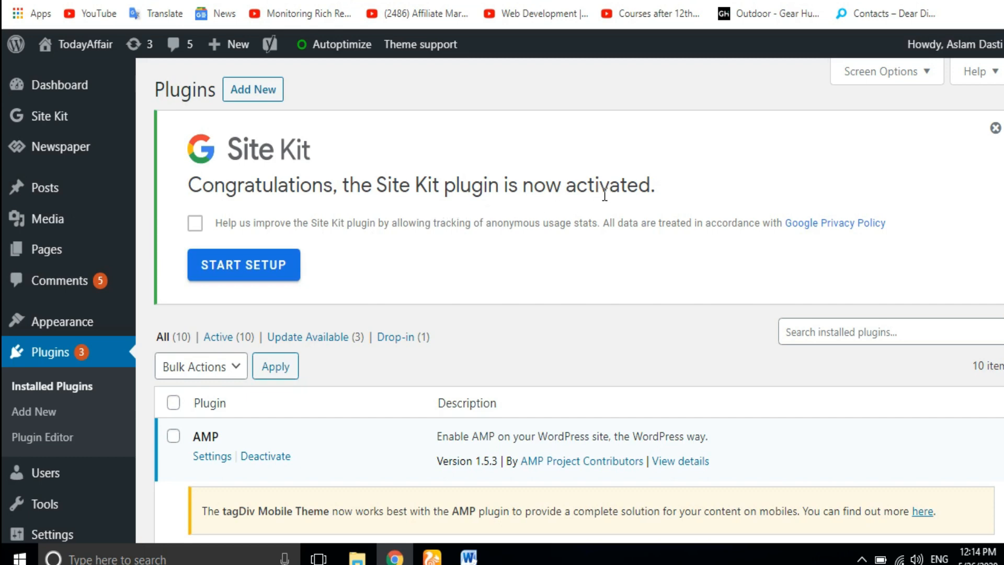
mouse_move(263, 278)
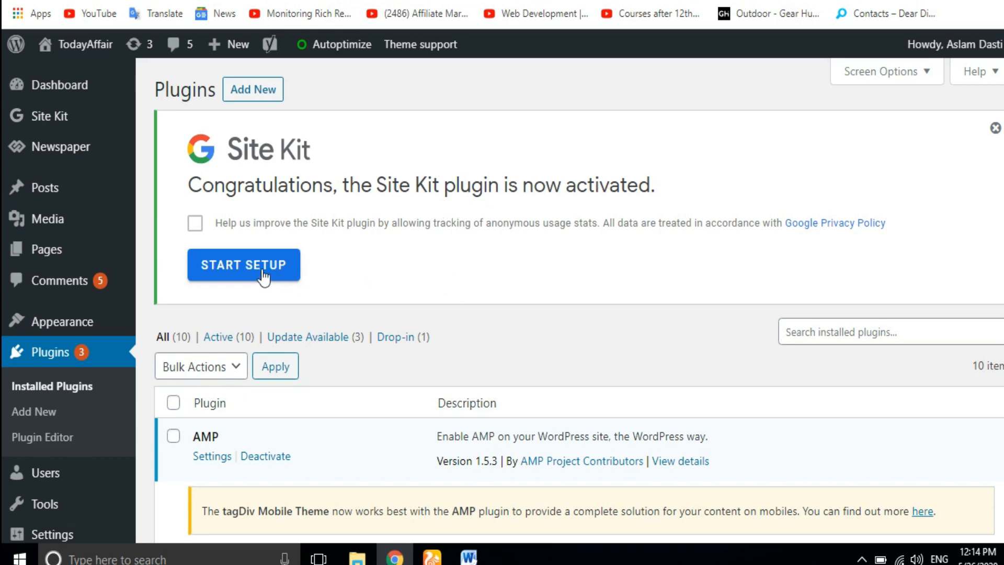
Start Site Kit setup, review the Search Console step, and begin Sign in with Google
left_click(243, 265)
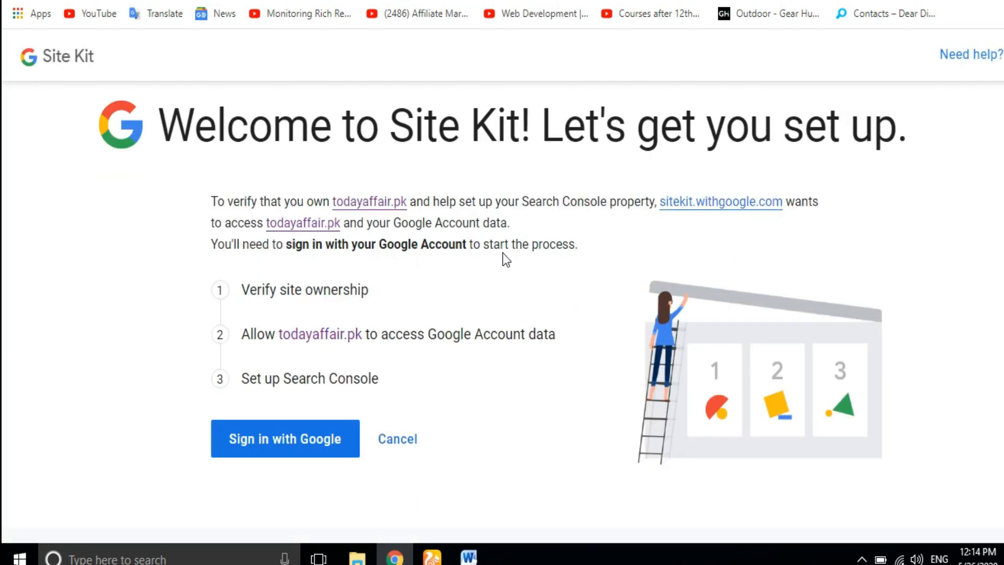
mouse_move(467, 274)
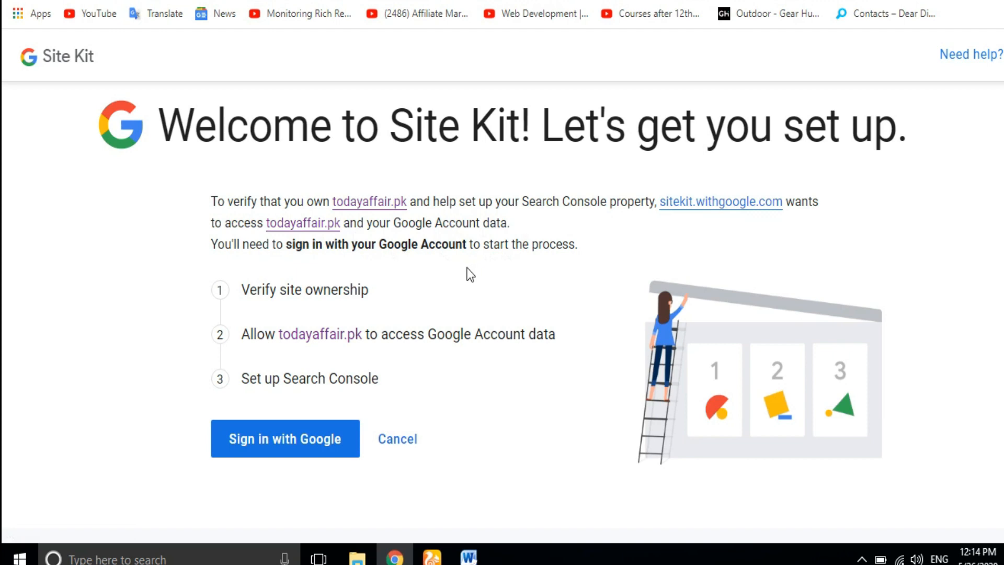
mouse_move(272, 396)
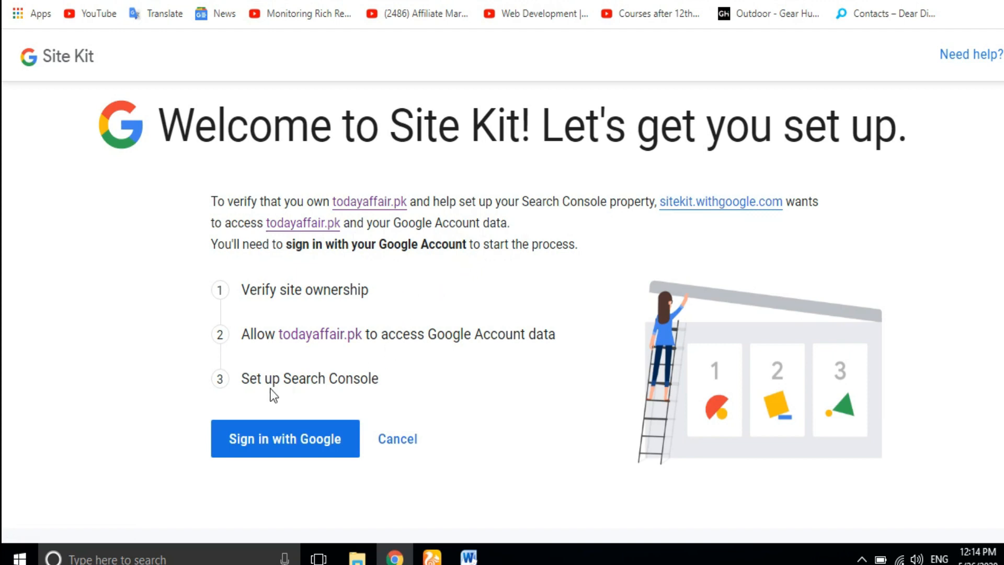
mouse_move(244, 384)
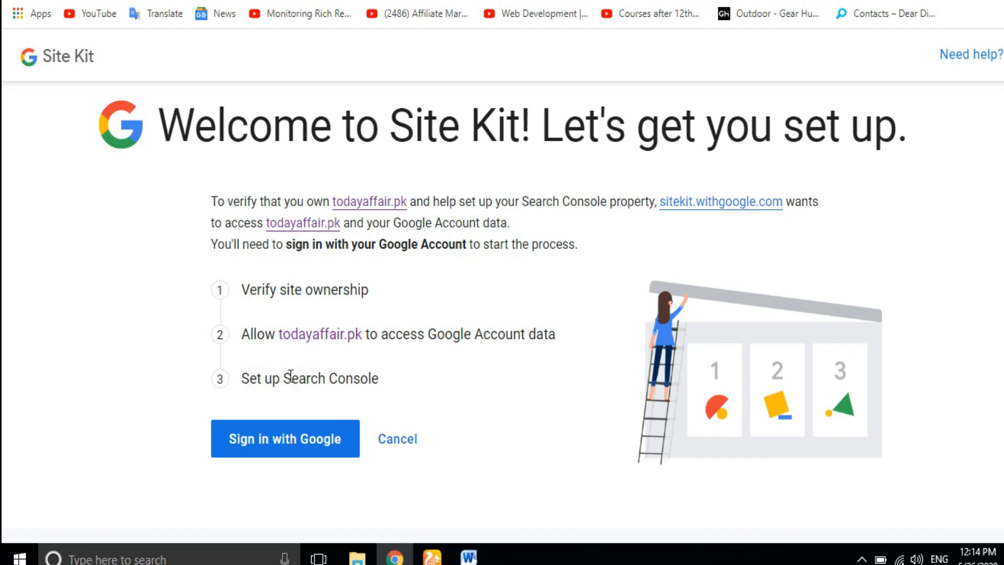
double_click(331, 377)
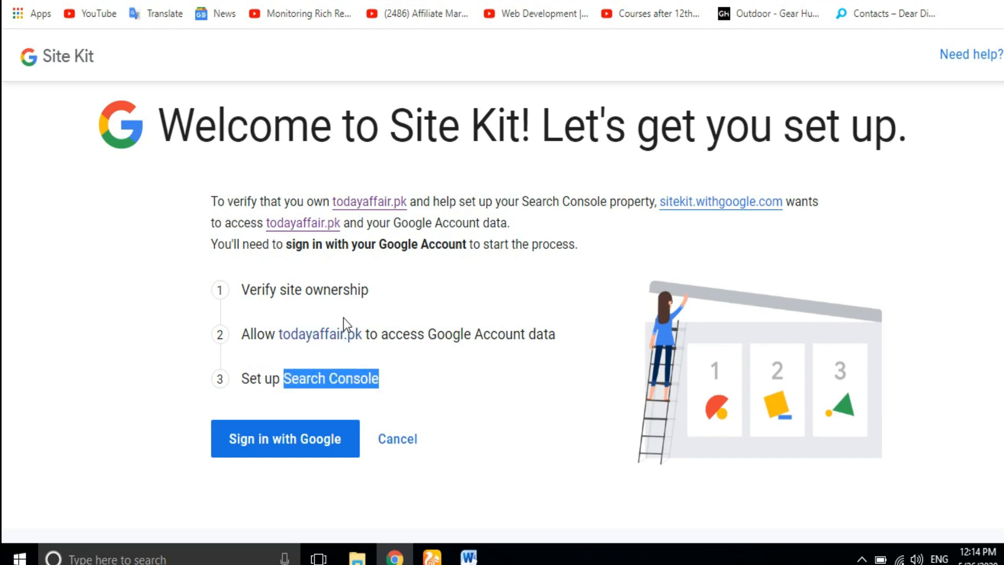
mouse_move(242, 289)
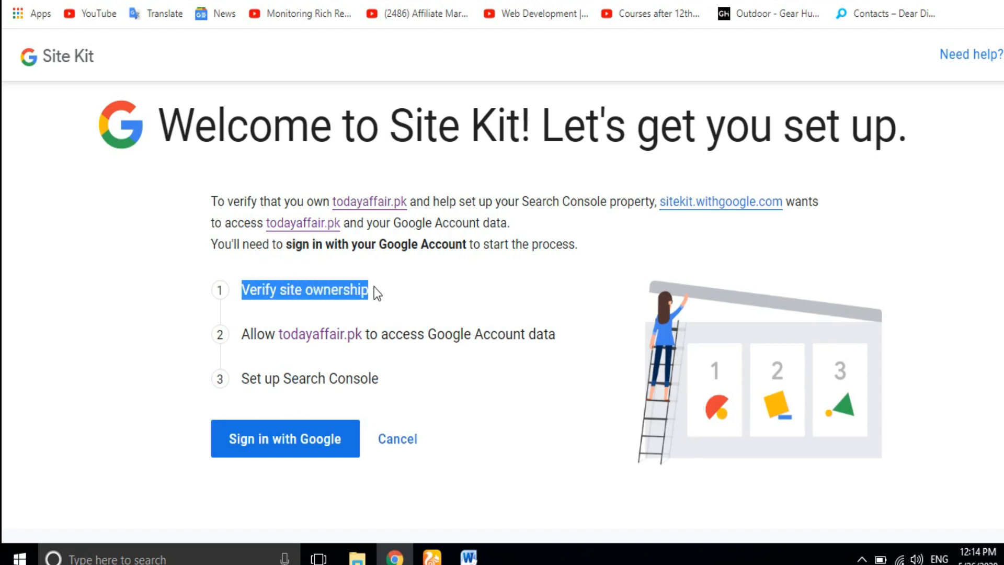
mouse_move(314, 471)
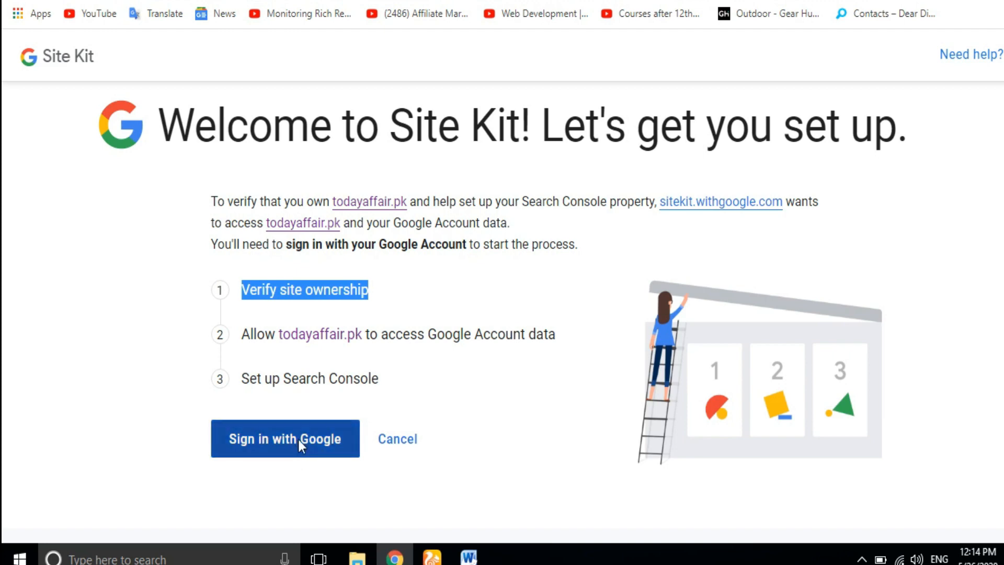
left_click(285, 438)
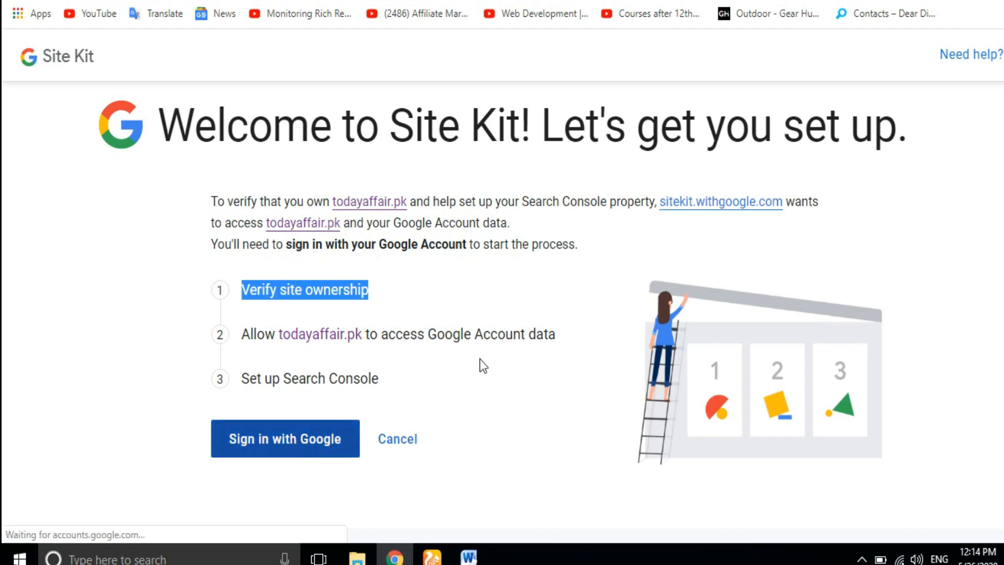
Scroll the Google account chooser to pick the account for Site Kit
left_click(284, 438)
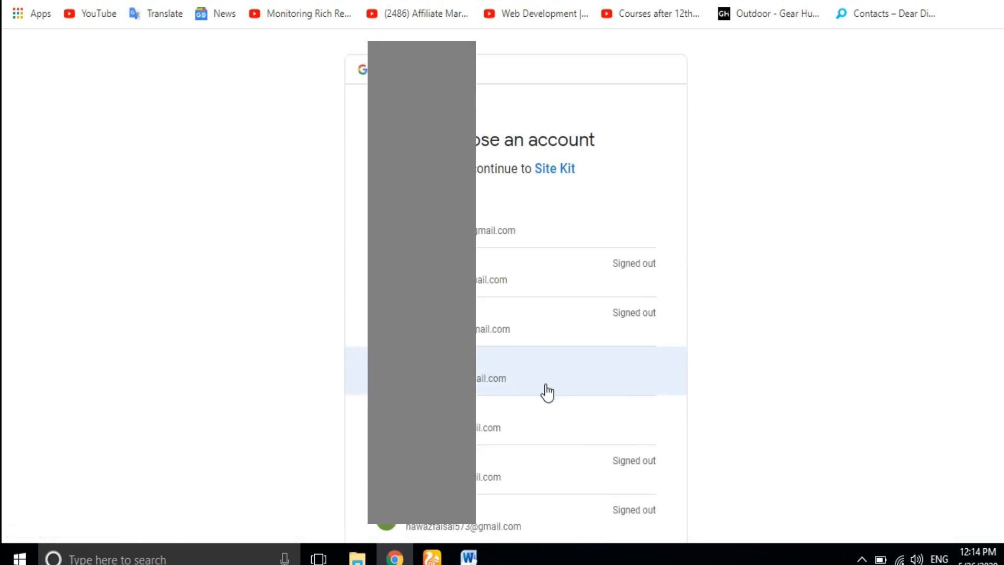
scroll("down", 3)
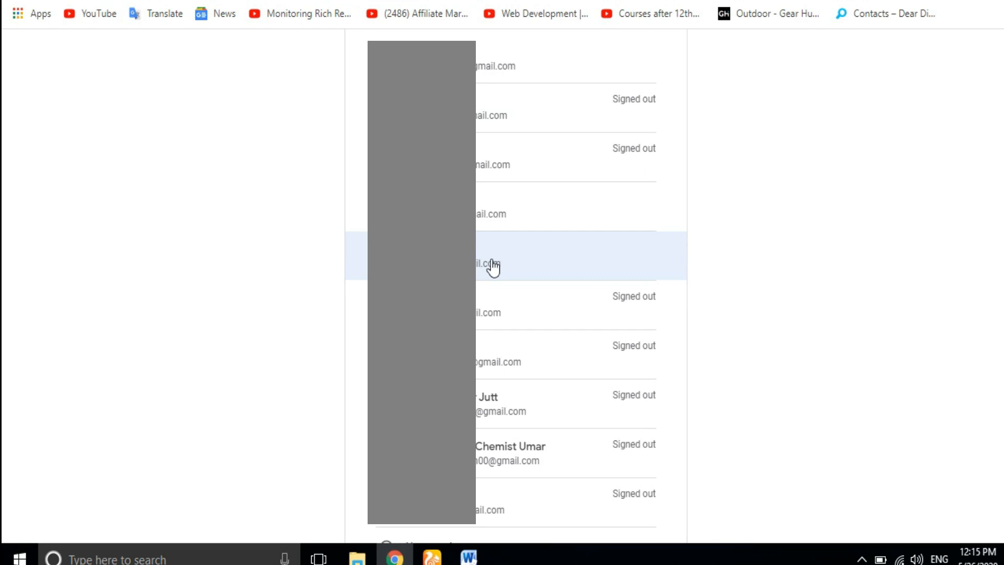
mouse_move(485, 259)
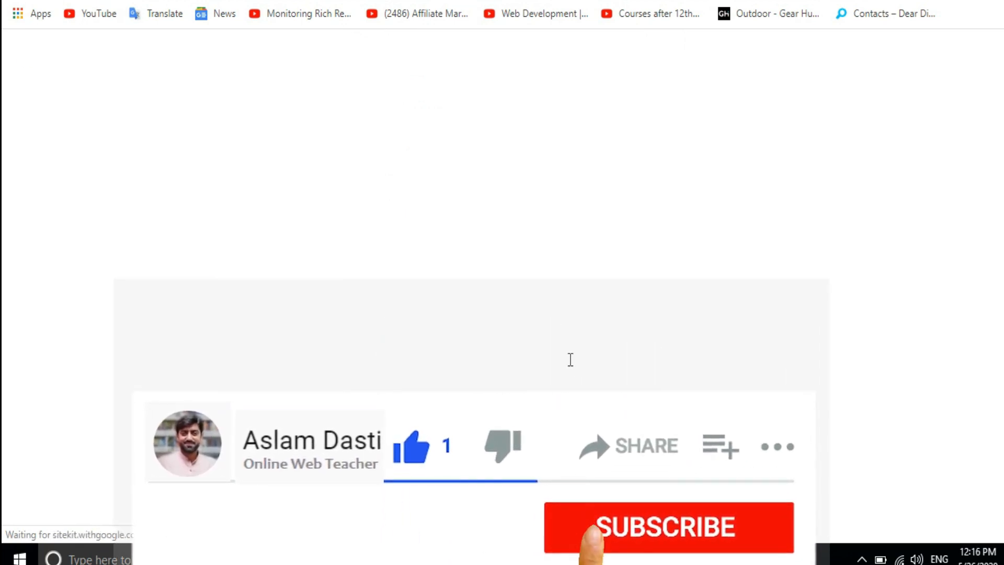
Allow todayaffair.pk access to Google Account data to finish Search Console setup
left_click(668, 527)
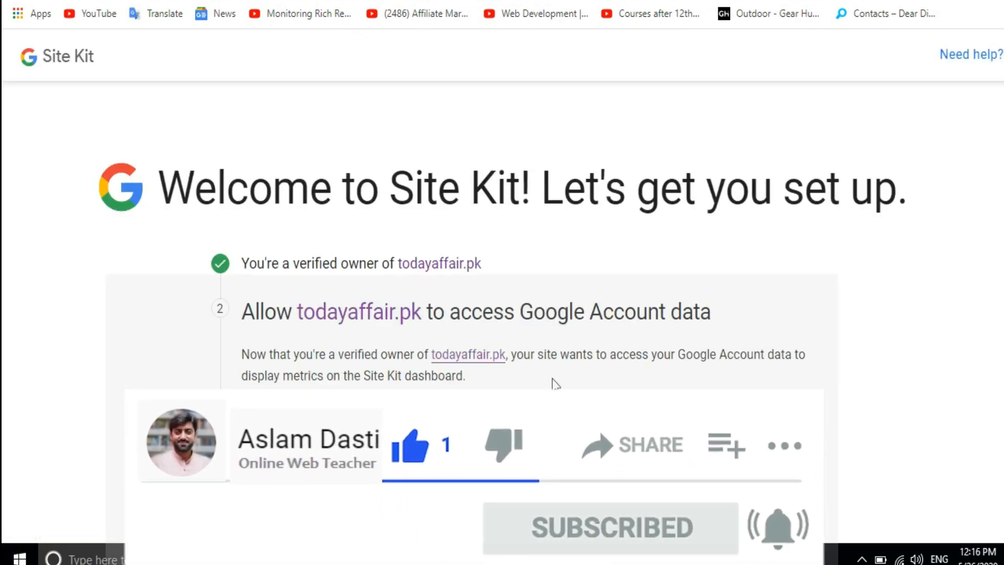
scroll("down", 3)
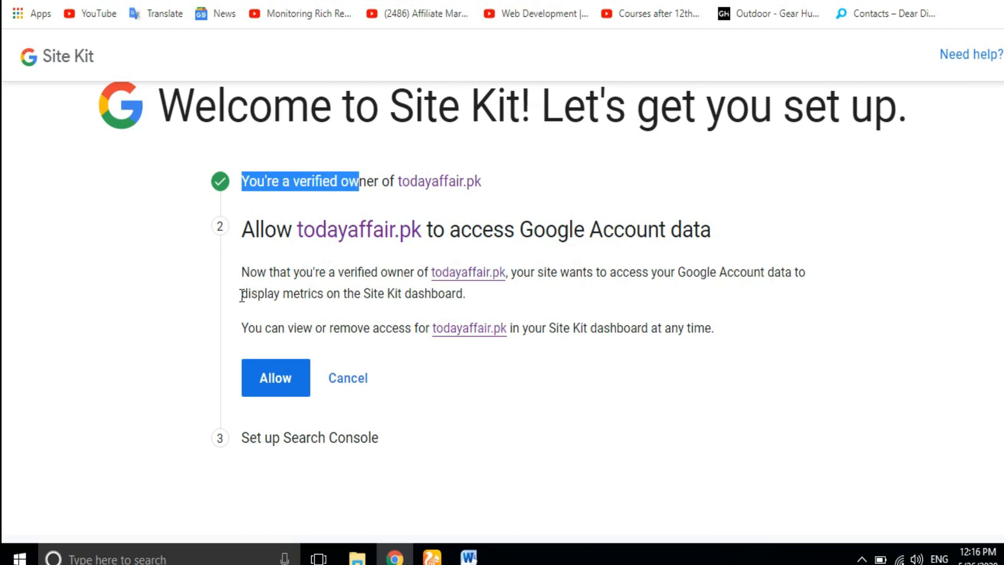
mouse_move(488, 248)
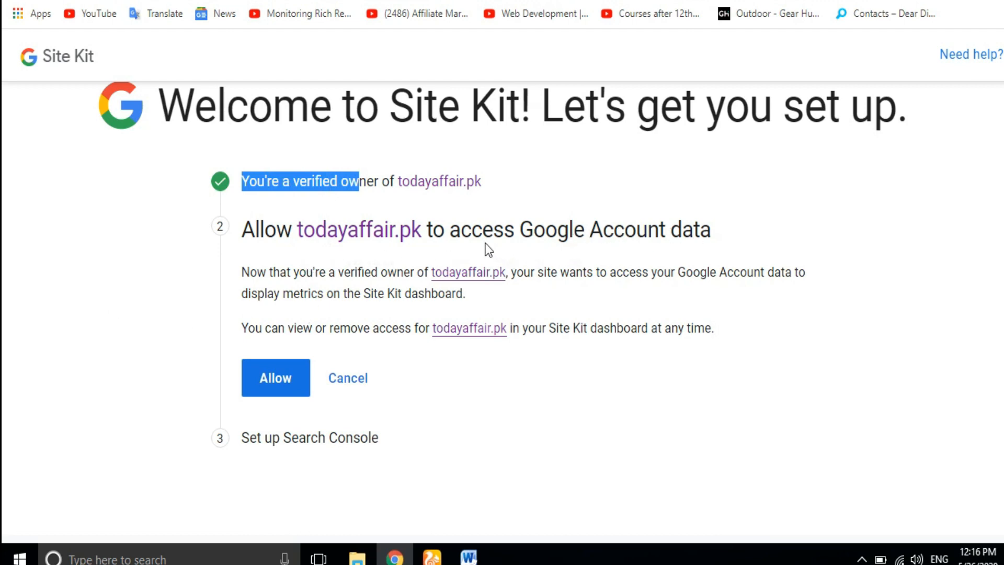
mouse_move(682, 262)
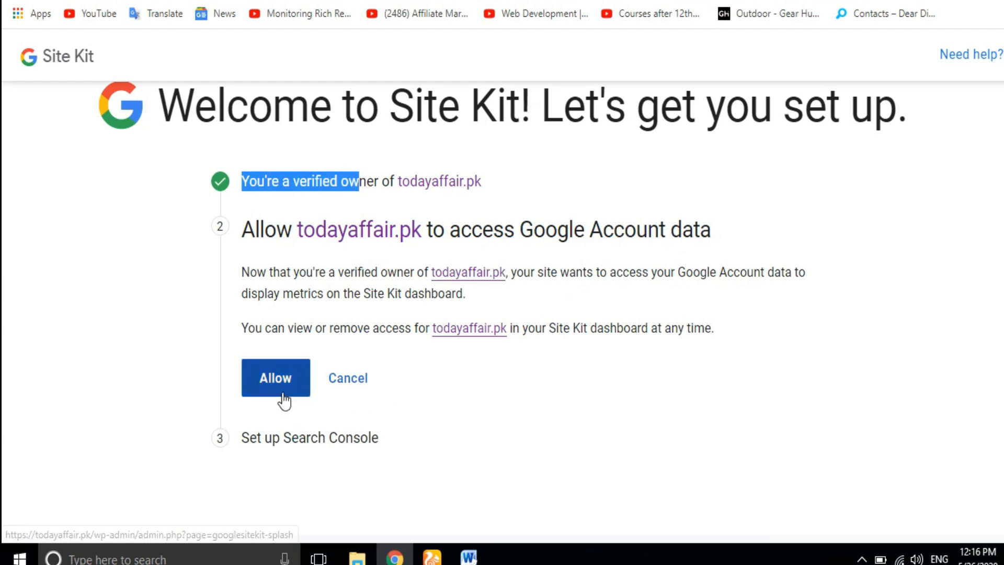
left_click(276, 377)
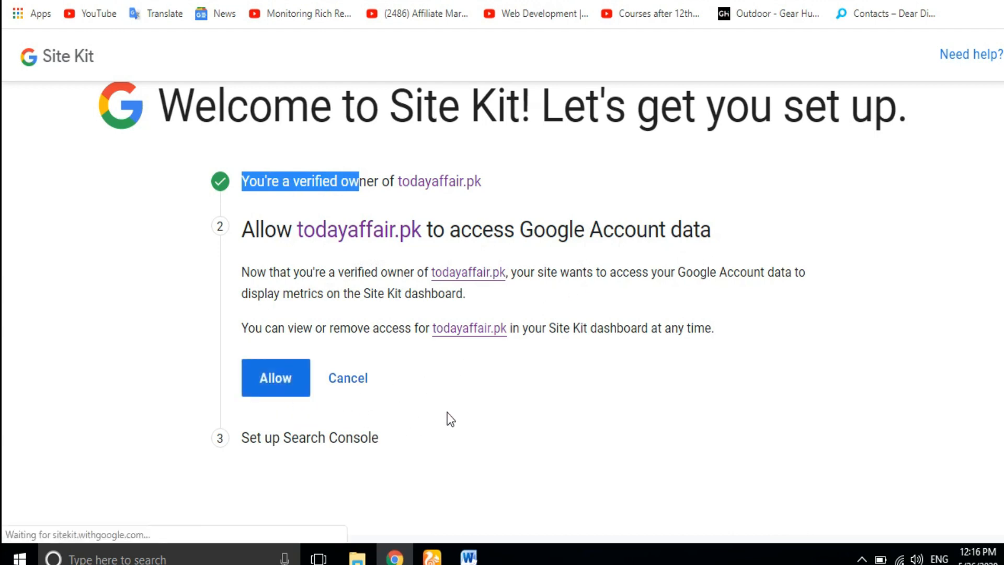
left_click(276, 377)
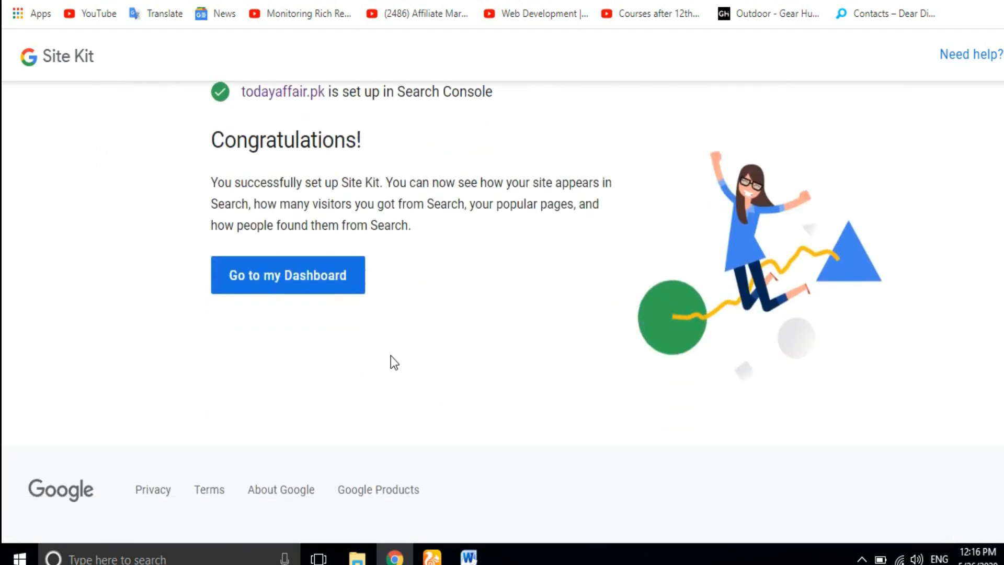
Go to my Dashboard from the Site Kit congratulations page
left_click(287, 274)
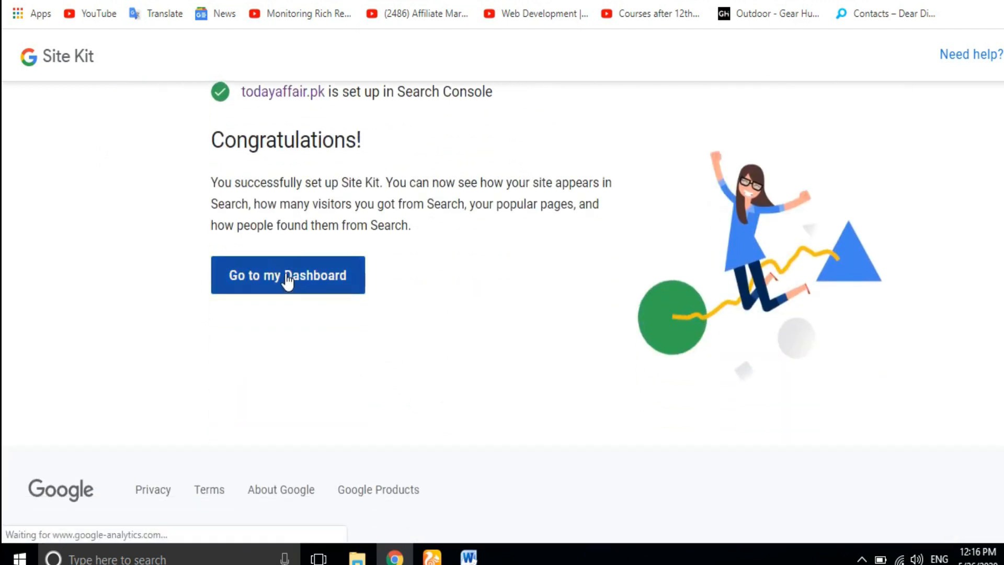
left_click(288, 274)
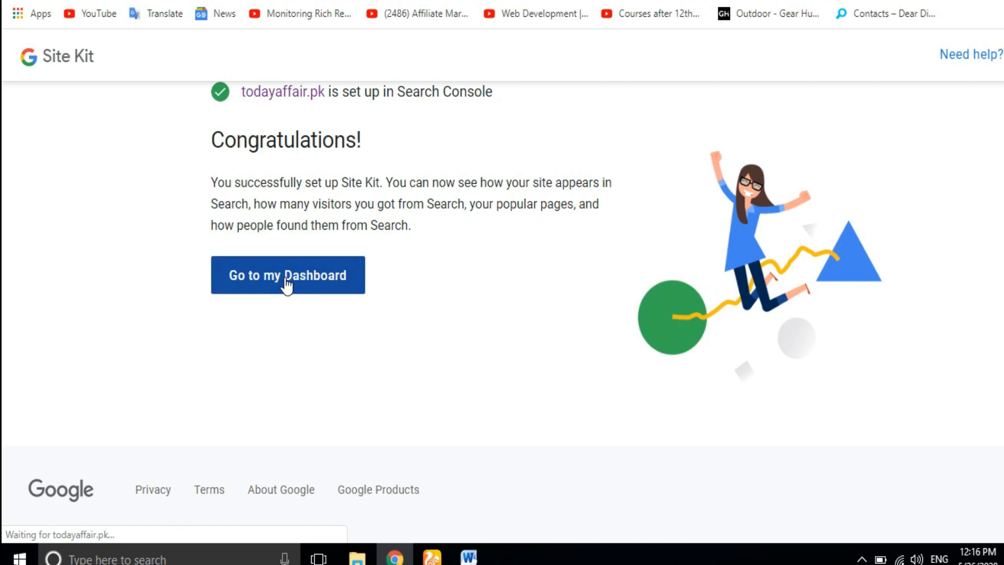
left_click(287, 275)
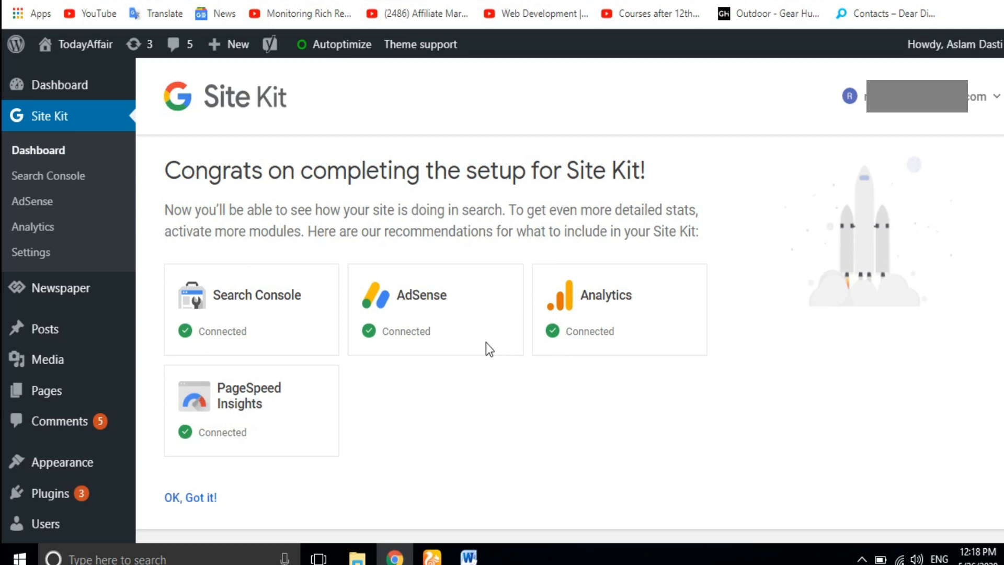
mouse_move(885, 119)
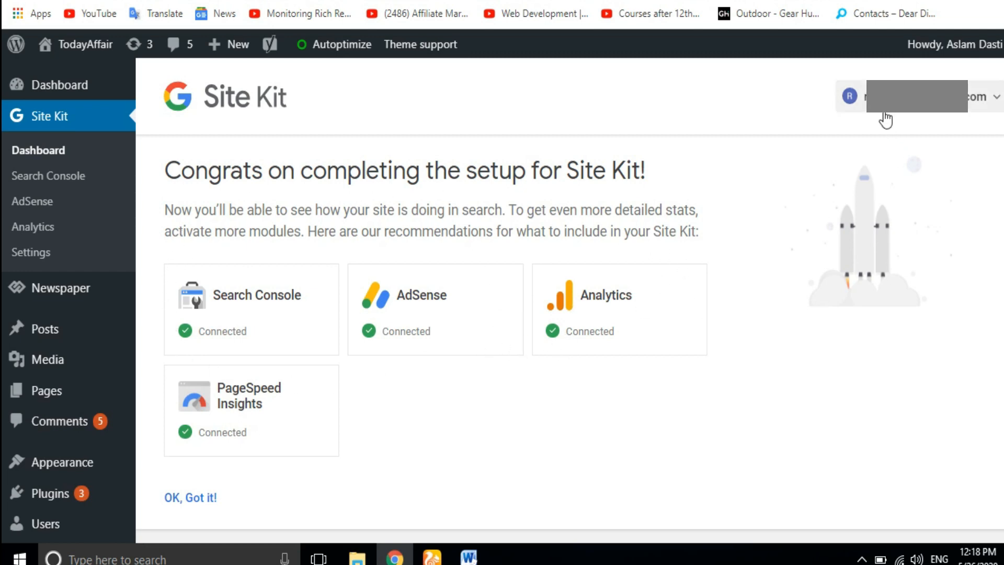
mouse_move(405, 338)
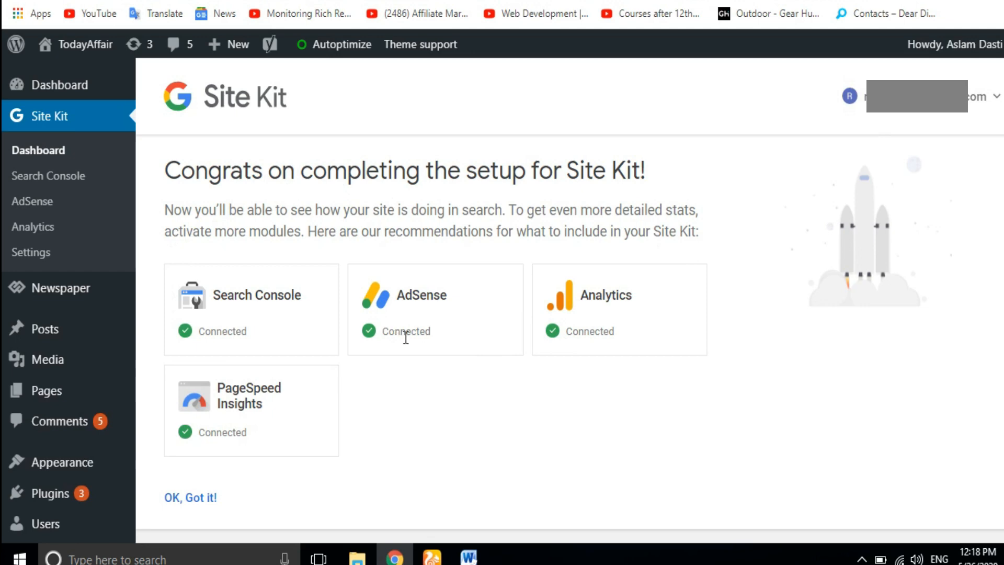
mouse_move(454, 341)
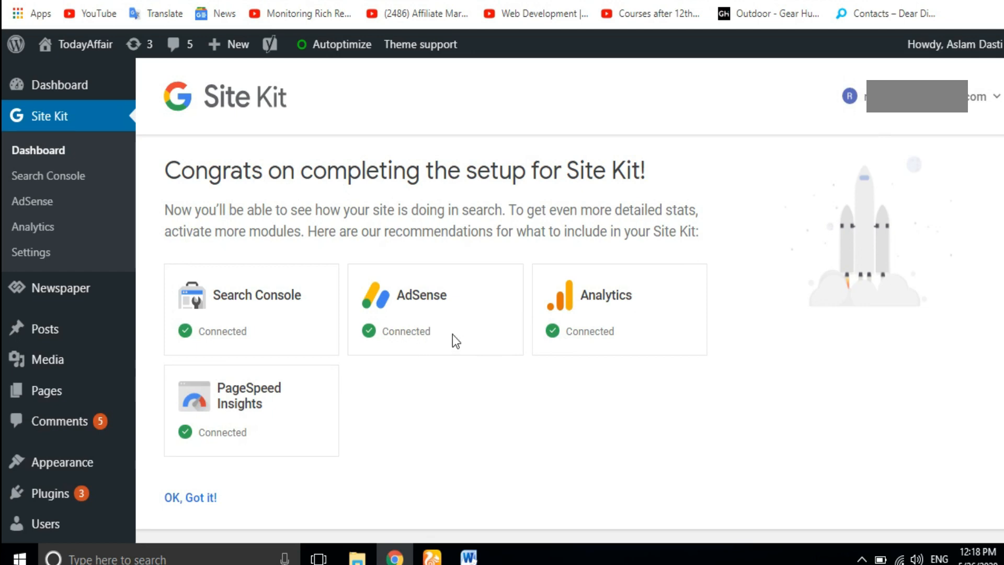
mouse_move(226, 268)
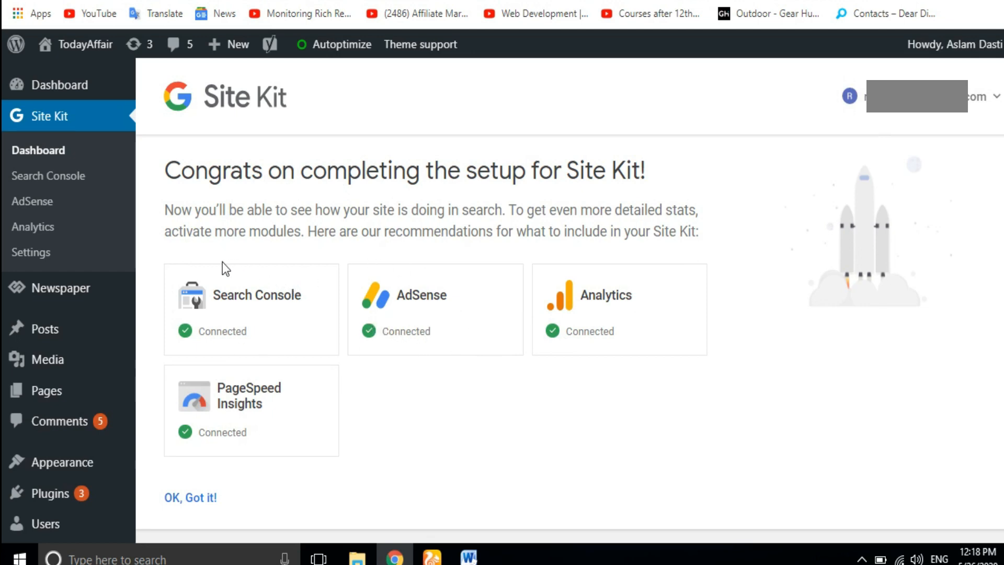
mouse_move(206, 331)
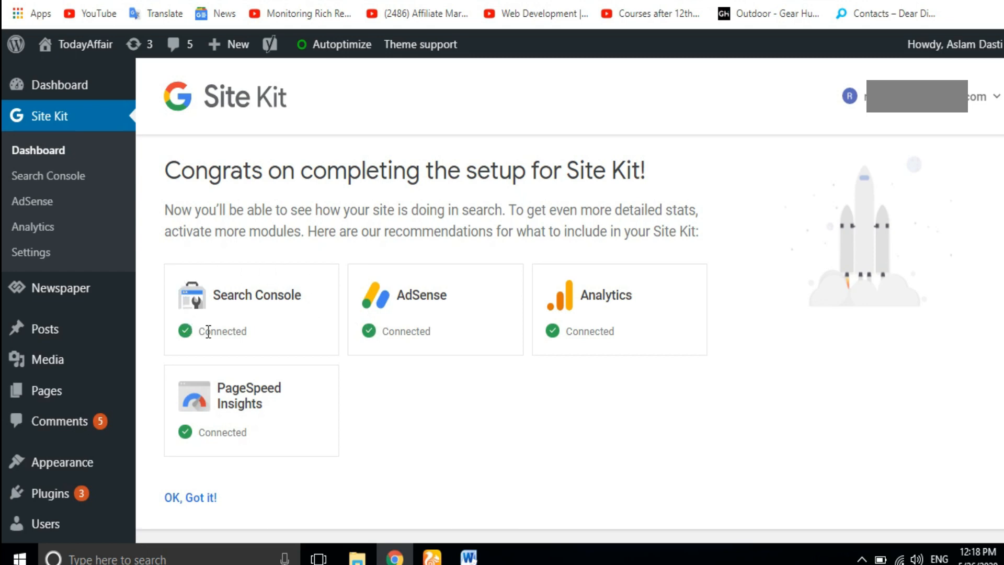
mouse_move(229, 283)
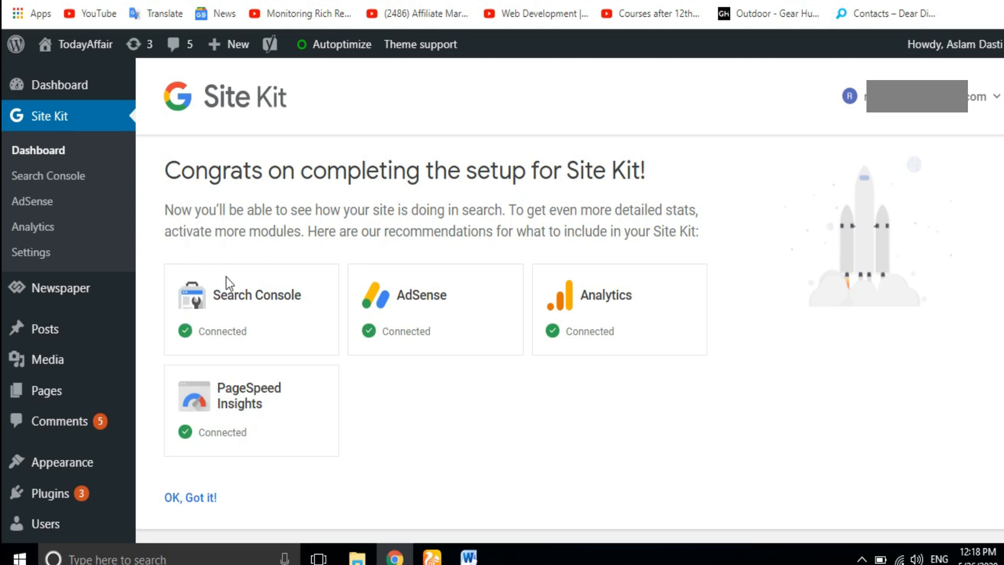
mouse_move(205, 349)
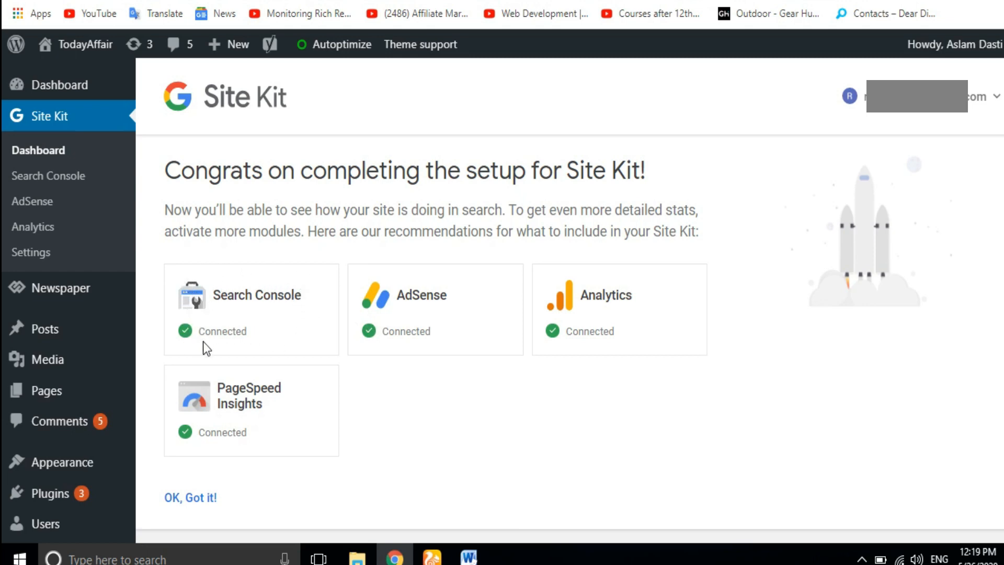
mouse_move(248, 310)
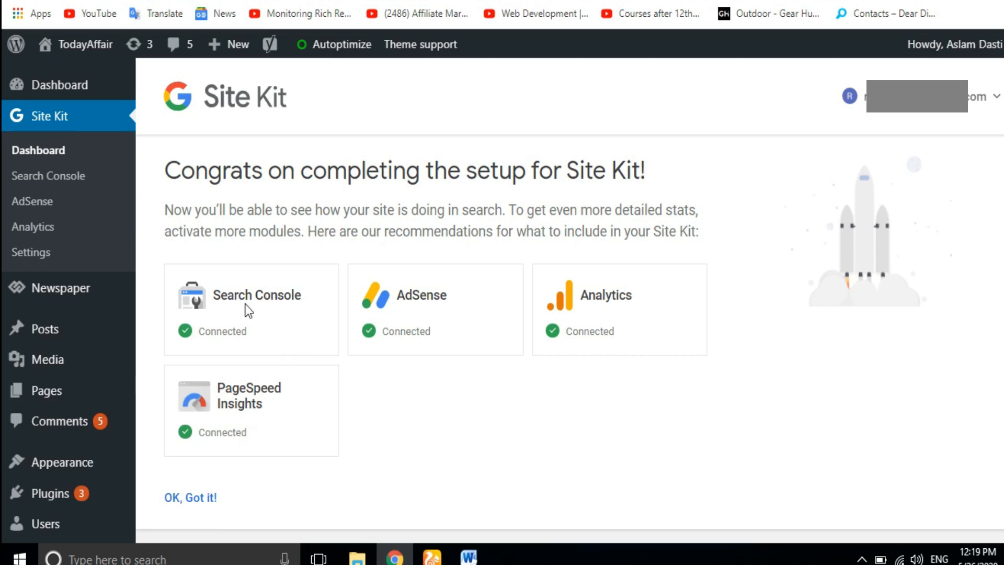
mouse_move(392, 266)
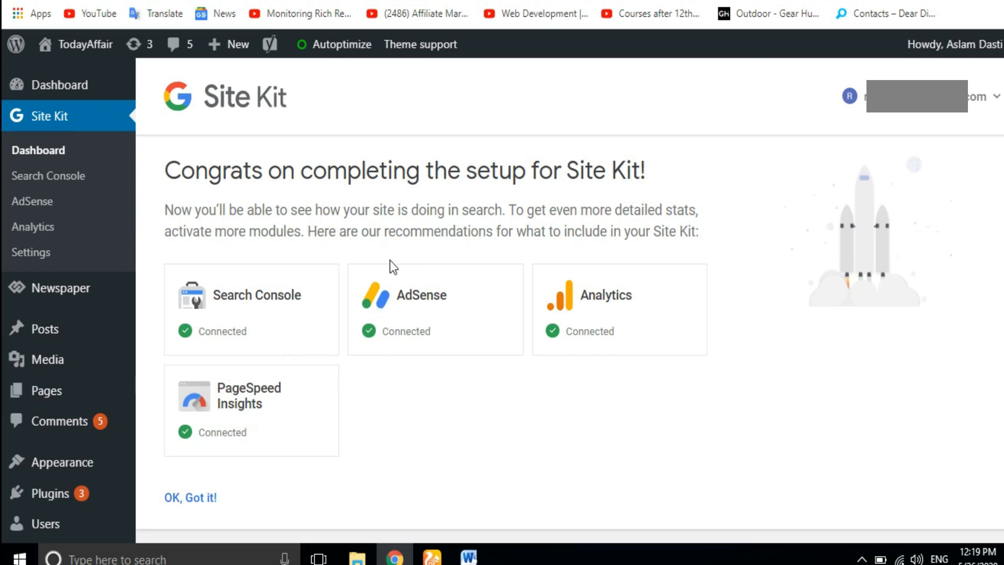
mouse_move(405, 330)
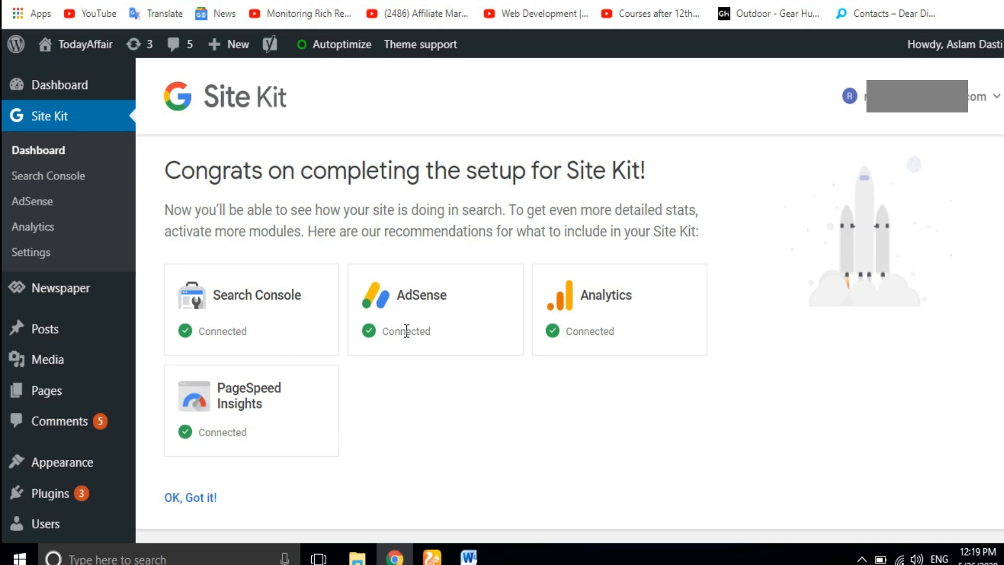
mouse_move(645, 262)
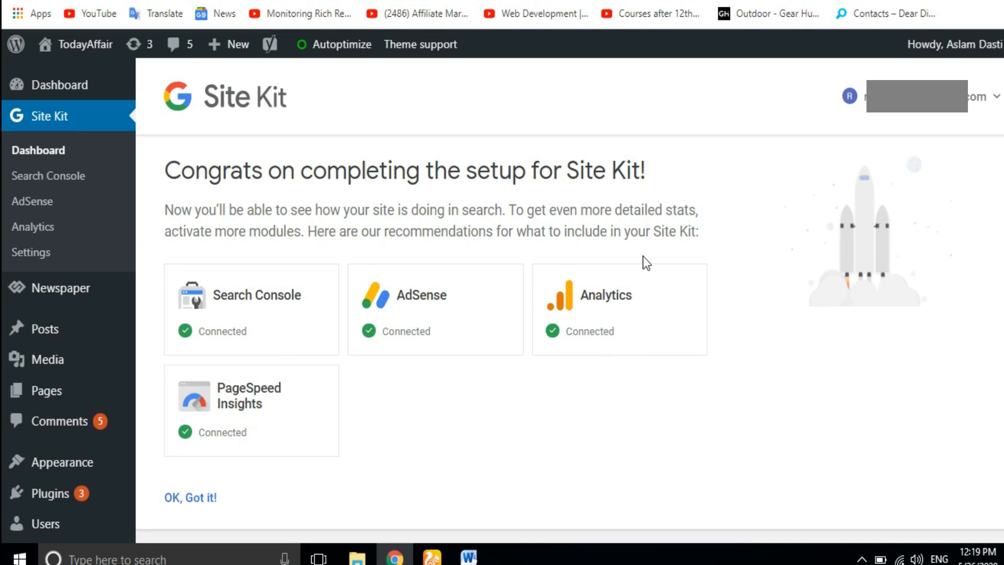
mouse_move(637, 283)
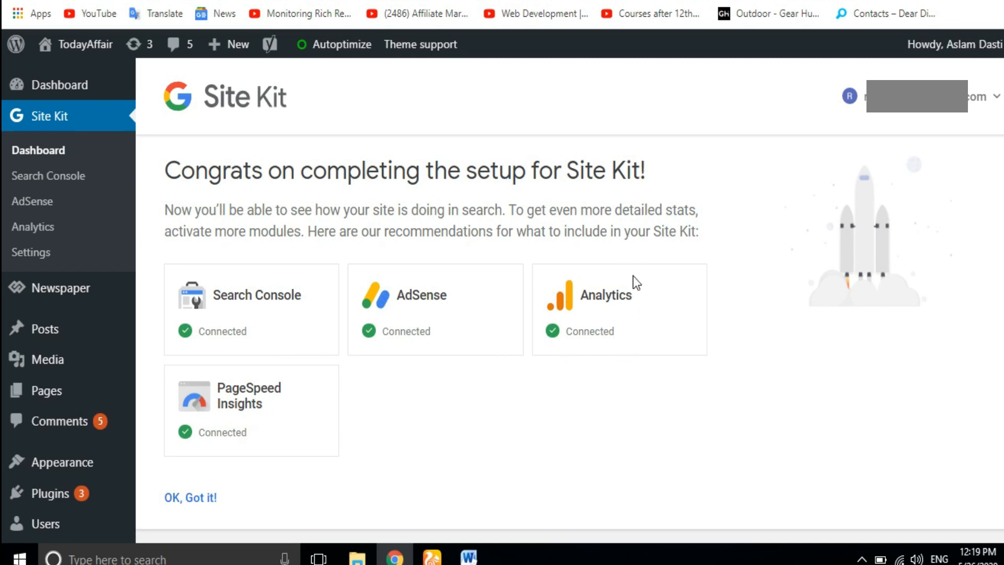
mouse_move(587, 365)
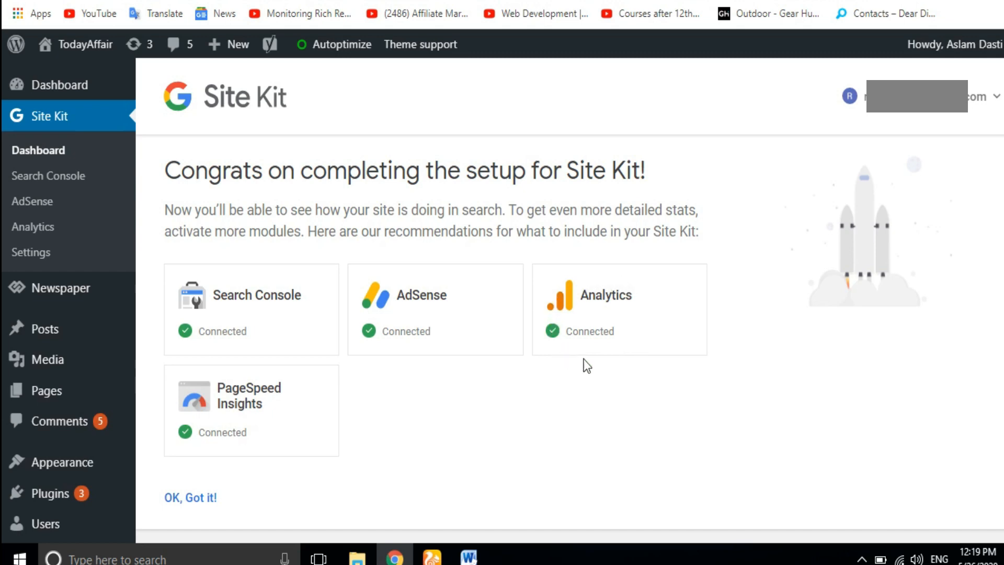
mouse_move(576, 301)
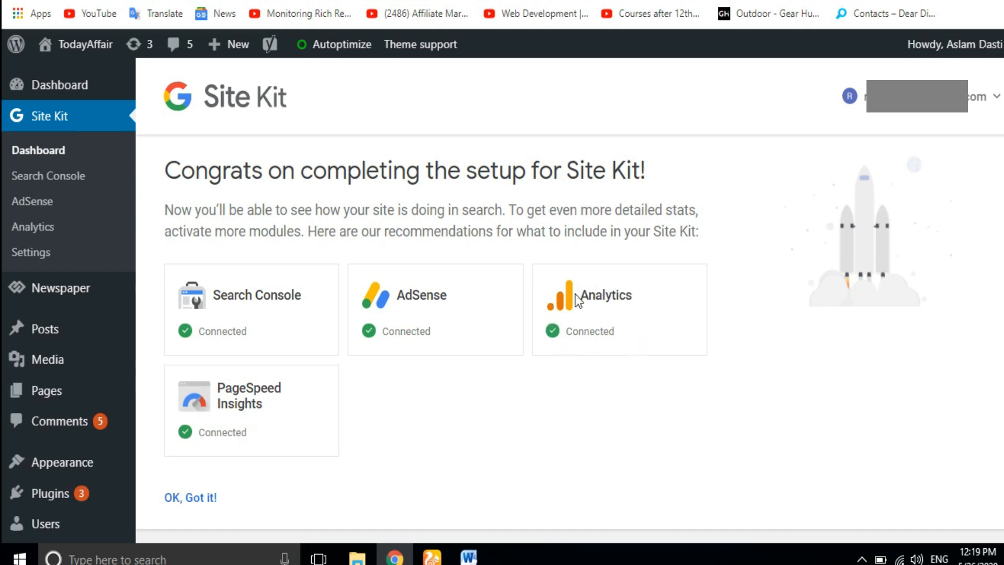
mouse_move(277, 385)
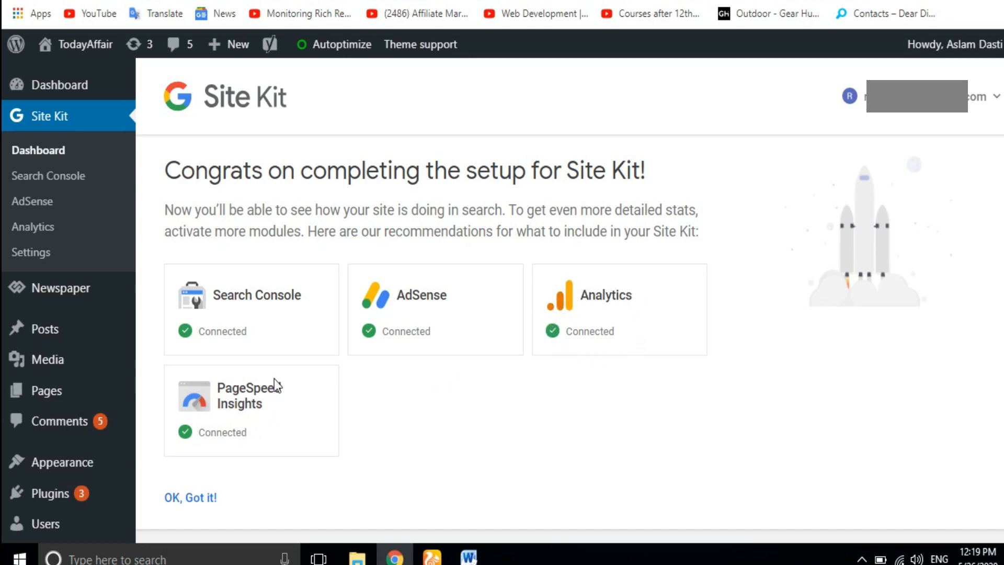
mouse_move(225, 387)
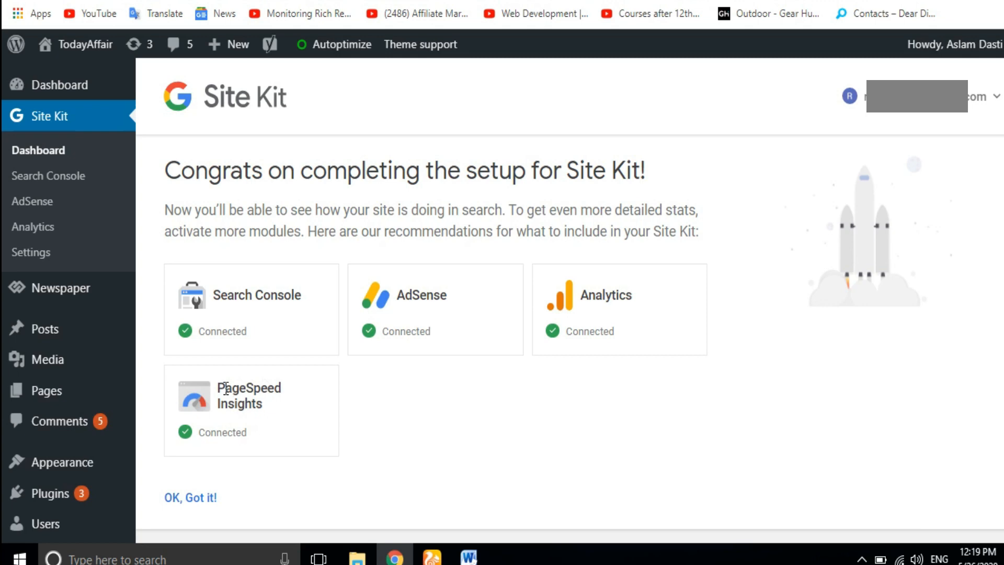
mouse_move(285, 271)
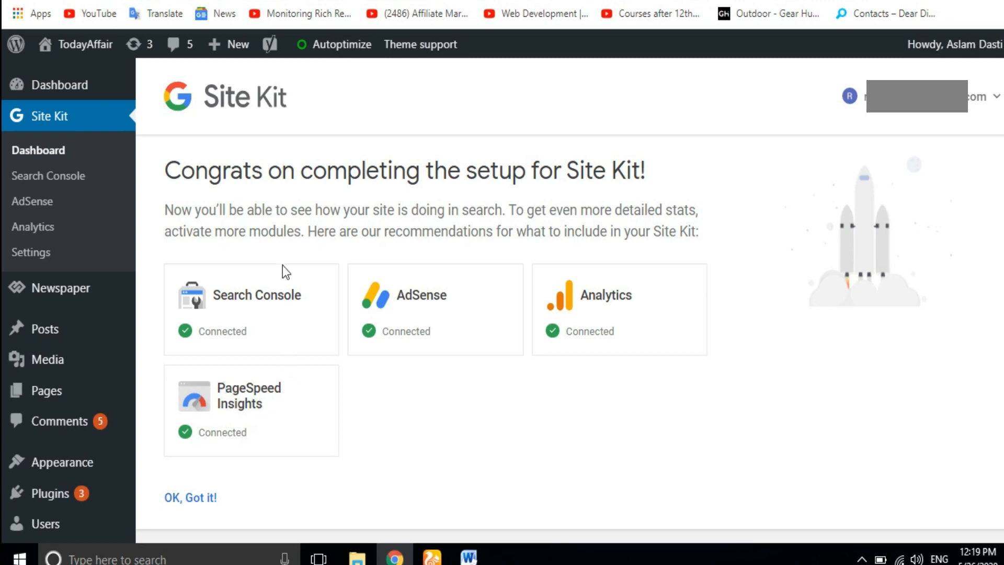
mouse_move(215, 293)
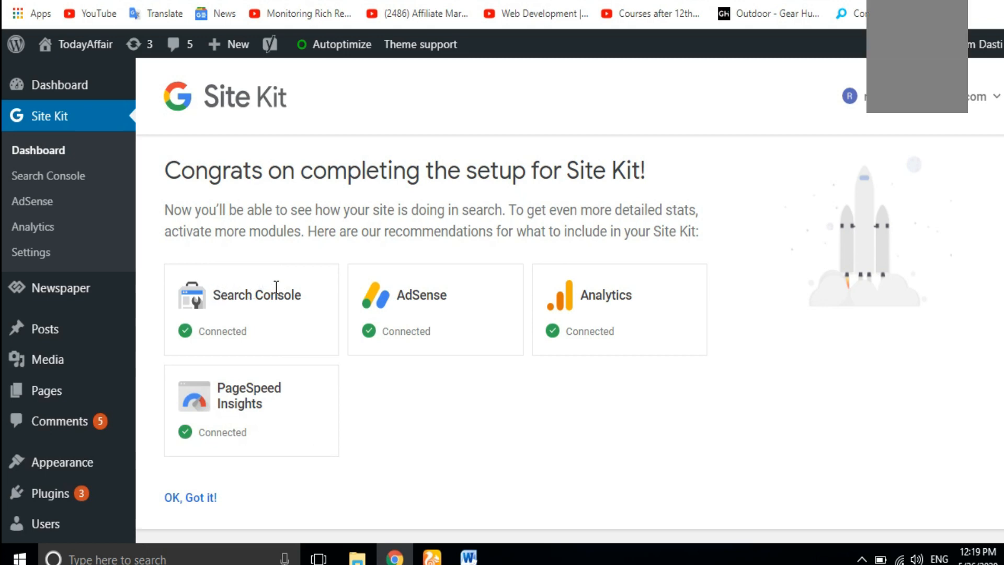
mouse_move(432, 319)
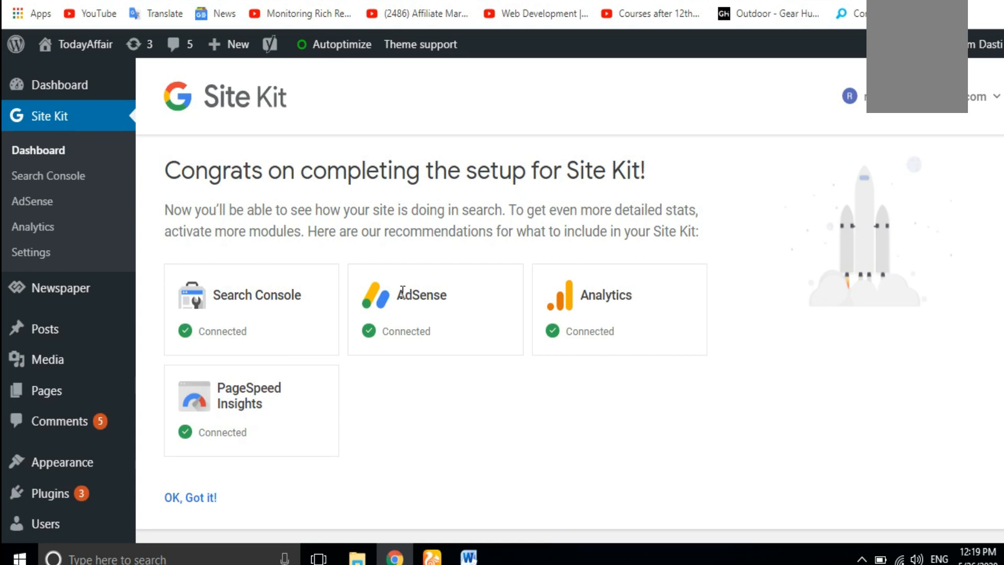
mouse_move(607, 319)
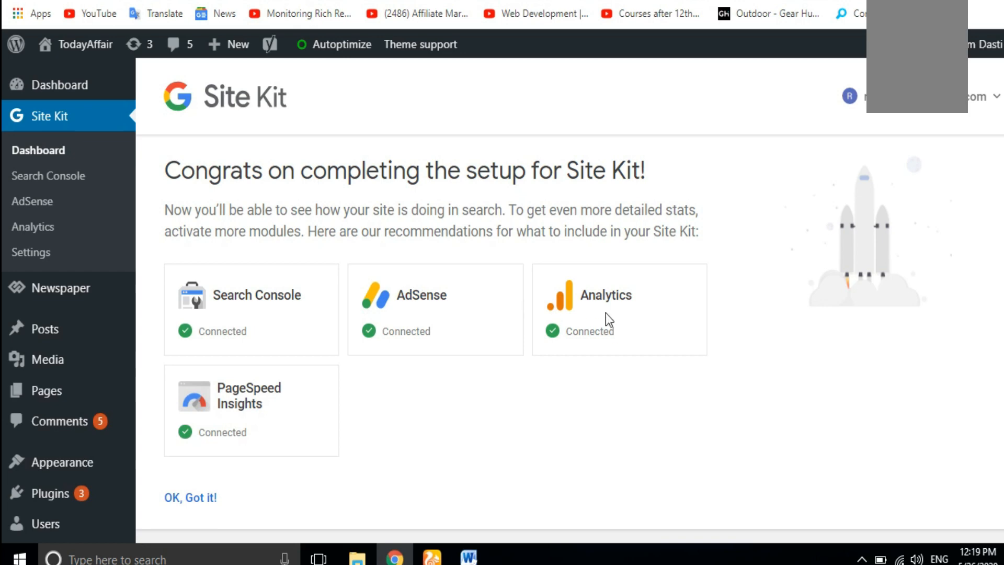
mouse_move(584, 297)
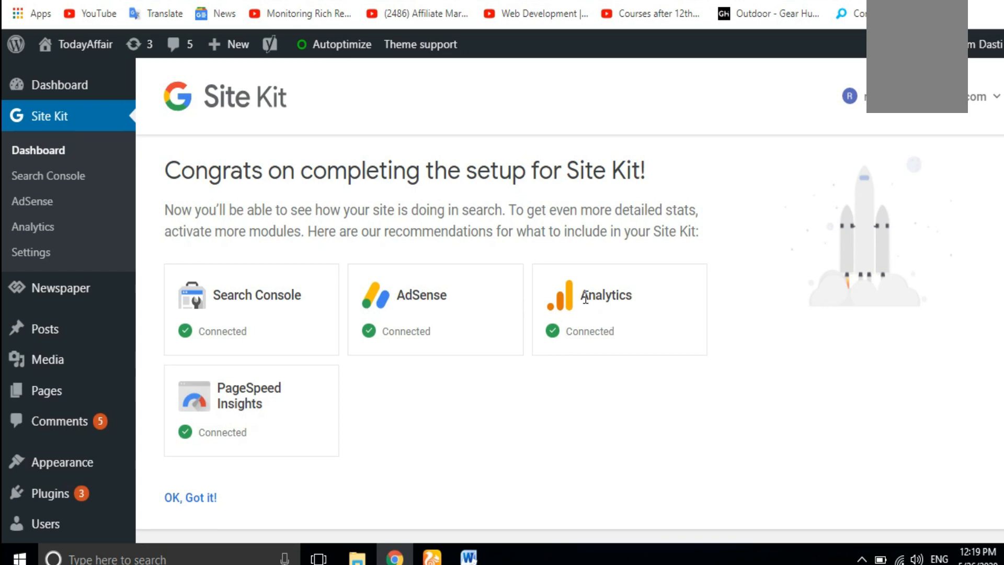
double_click(592, 295)
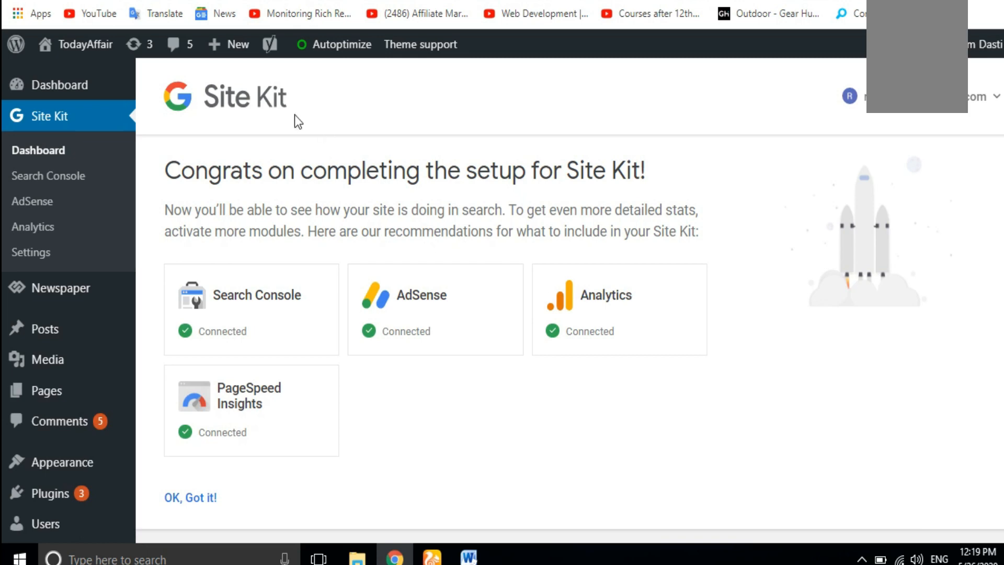
mouse_move(558, 257)
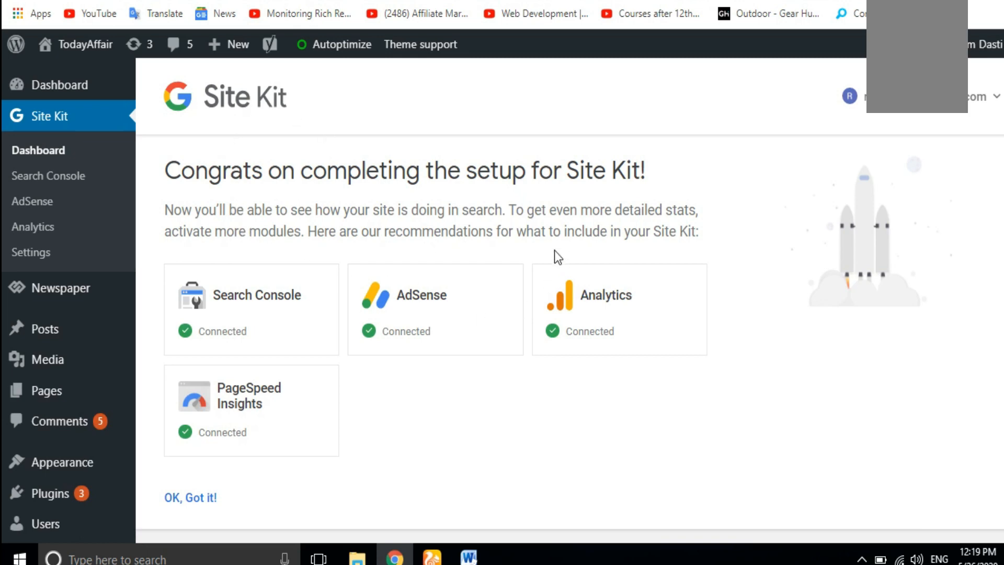
mouse_move(344, 214)
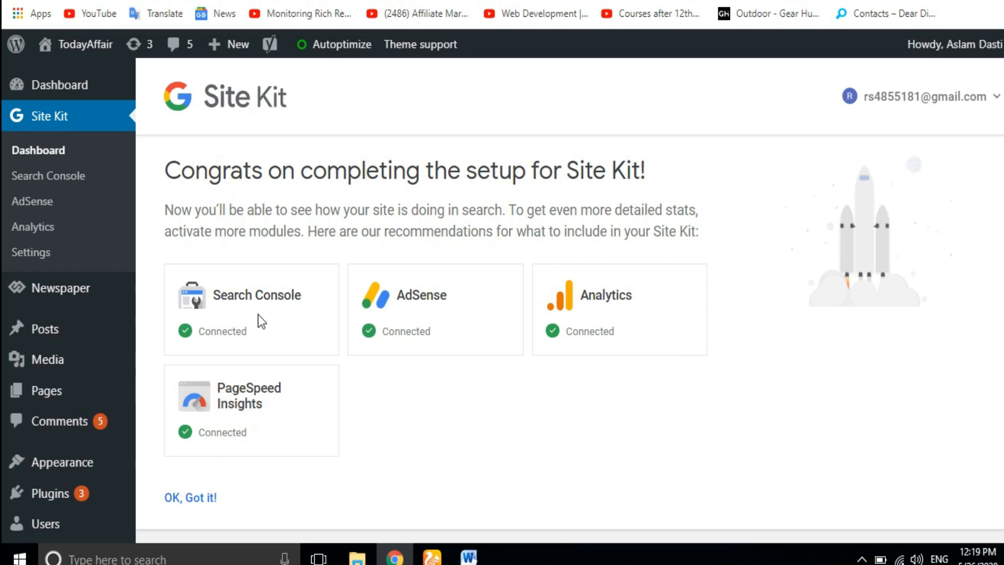
mouse_move(348, 328)
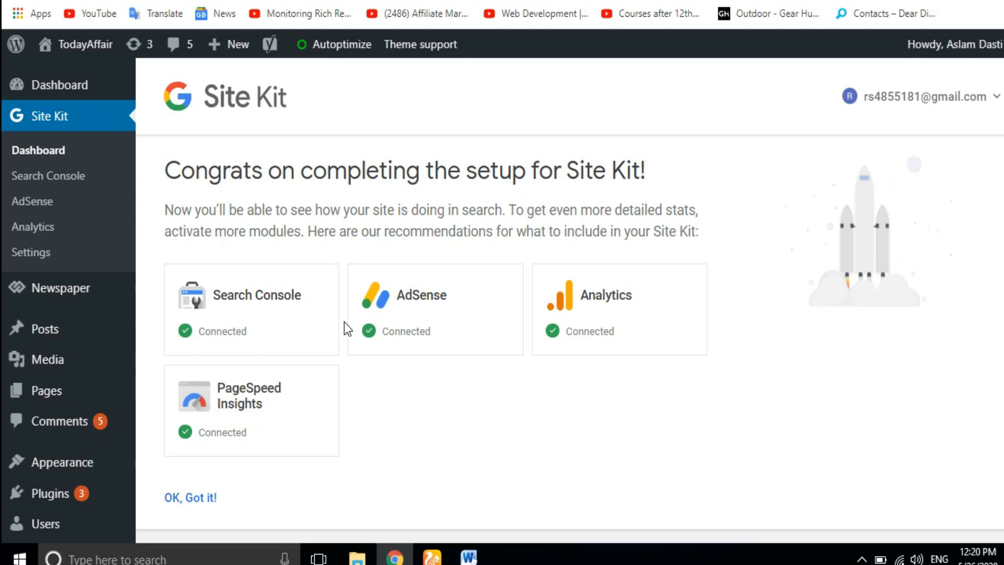
mouse_move(455, 298)
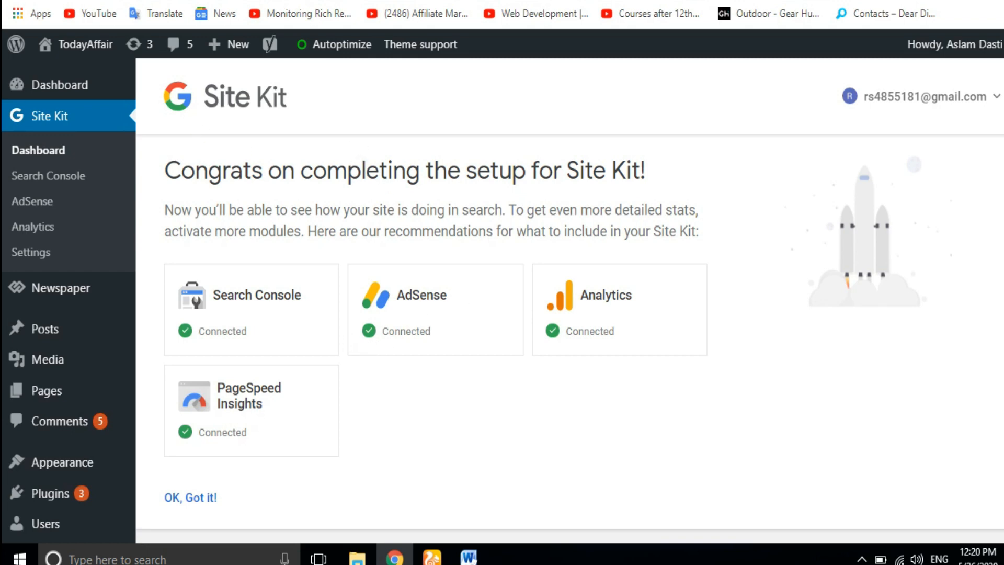
left_click(89, 13)
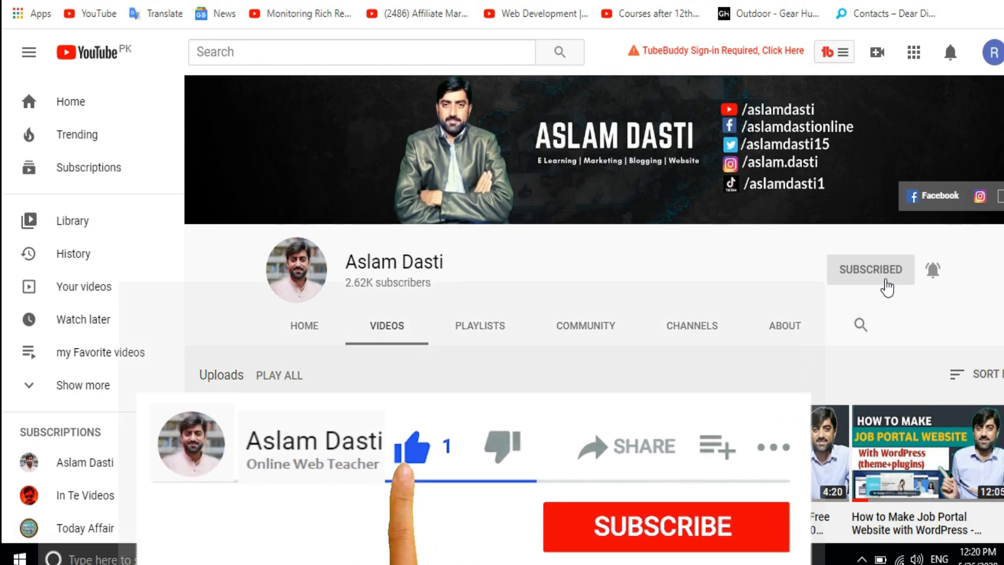
scroll("down", 3)
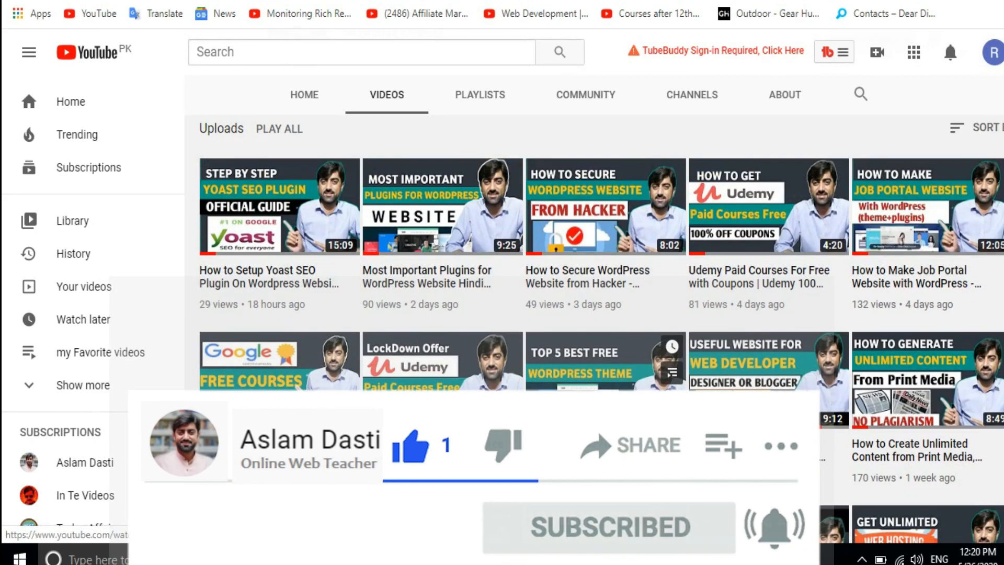
scroll("down", 3)
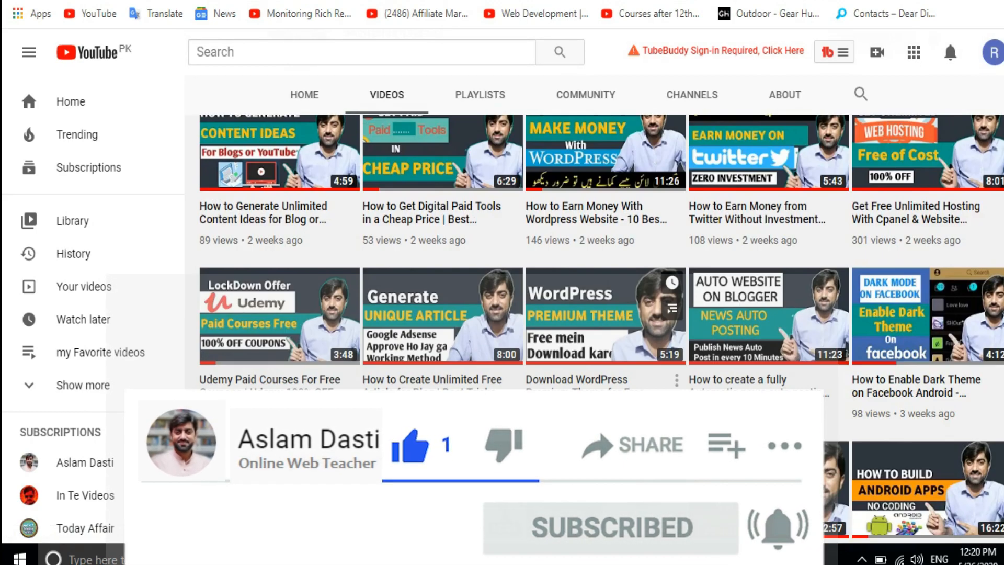
scroll("up", 3)
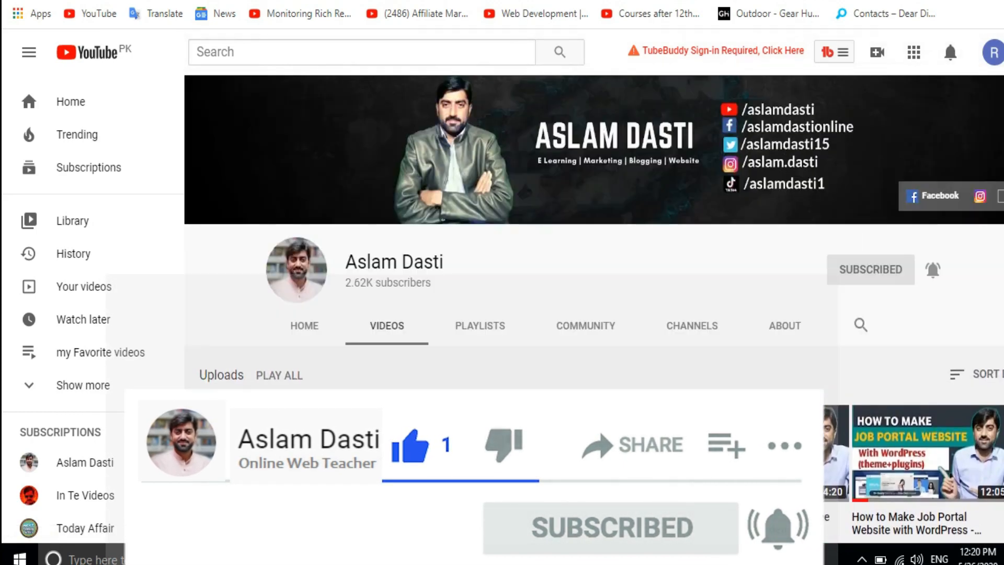